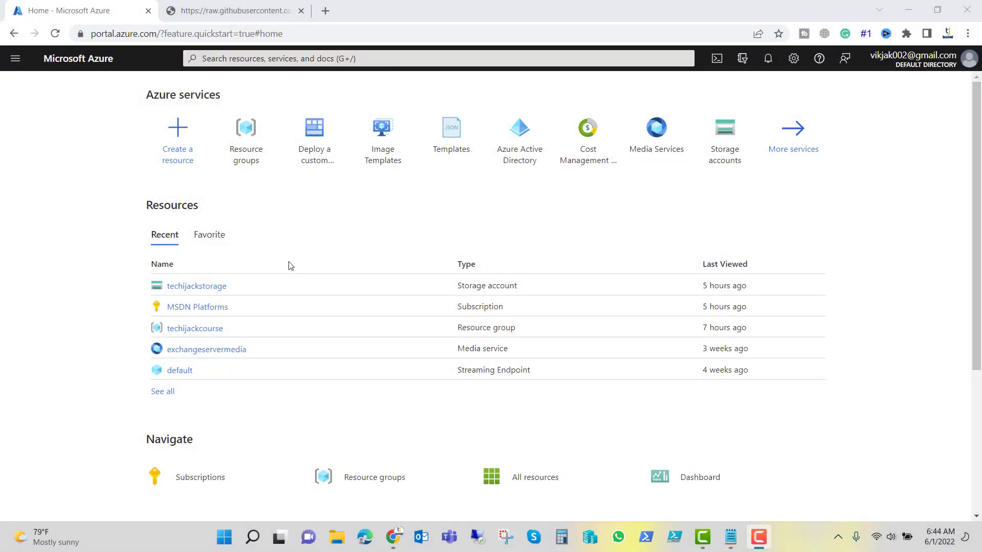
mouse_move(244, 168)
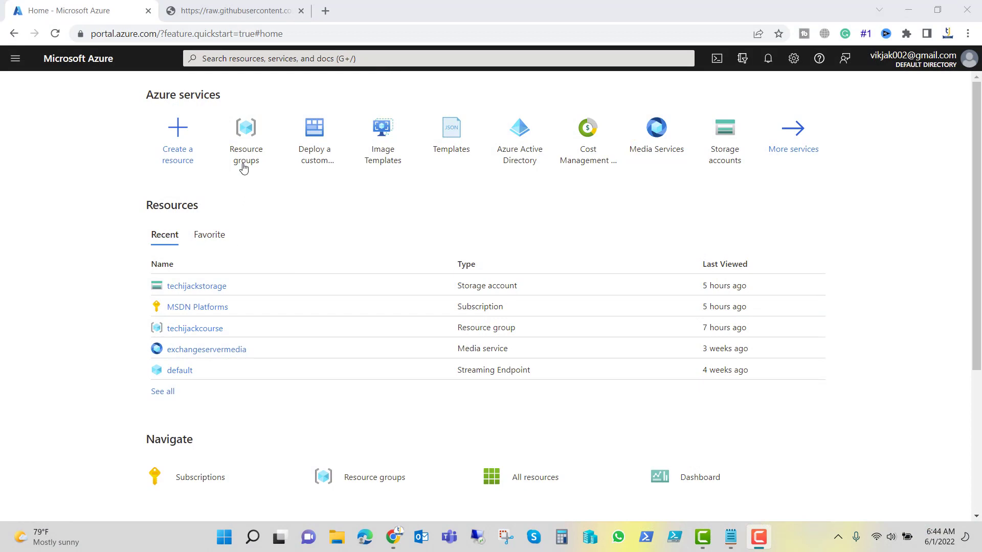
Show the Resource groups list from the Azure home page.
left_click(244, 132)
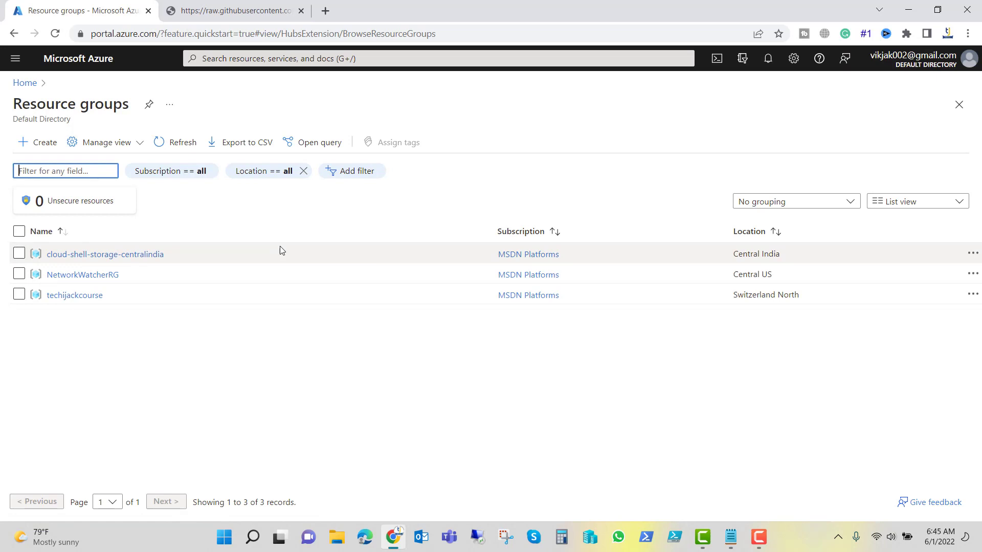
mouse_move(716, 58)
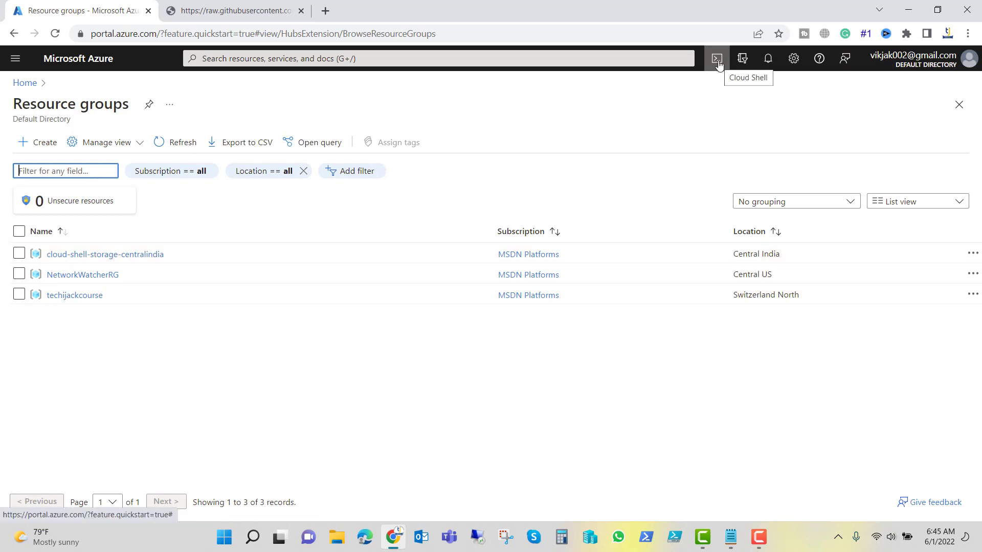
Start a Cloud Shell session and keep PowerShell as the shell type.
left_click(716, 59)
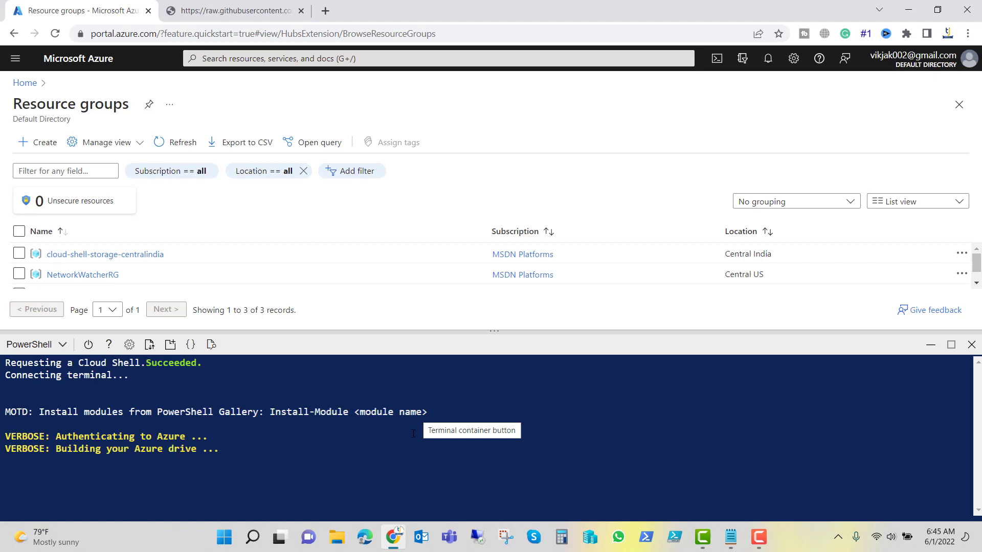
left_click(36, 345)
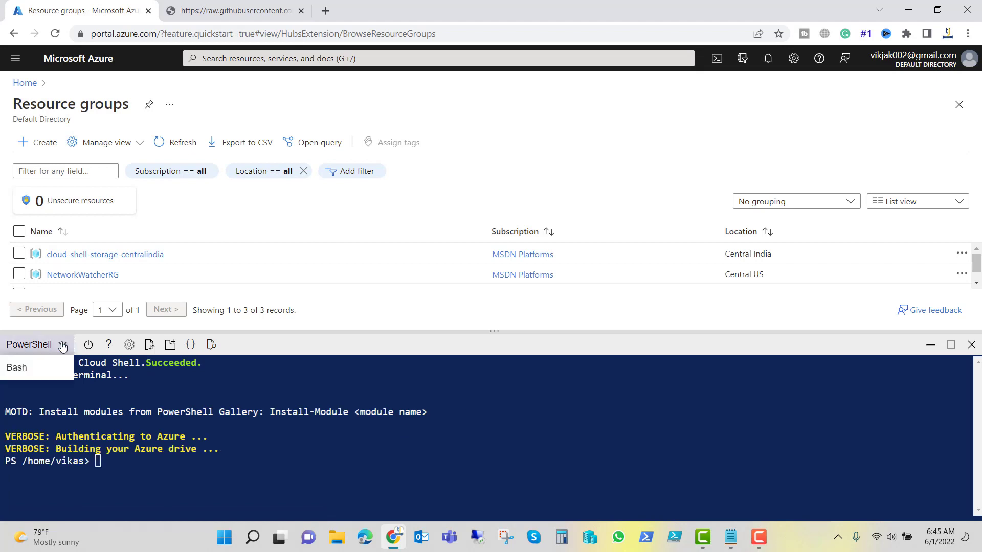
mouse_move(39, 368)
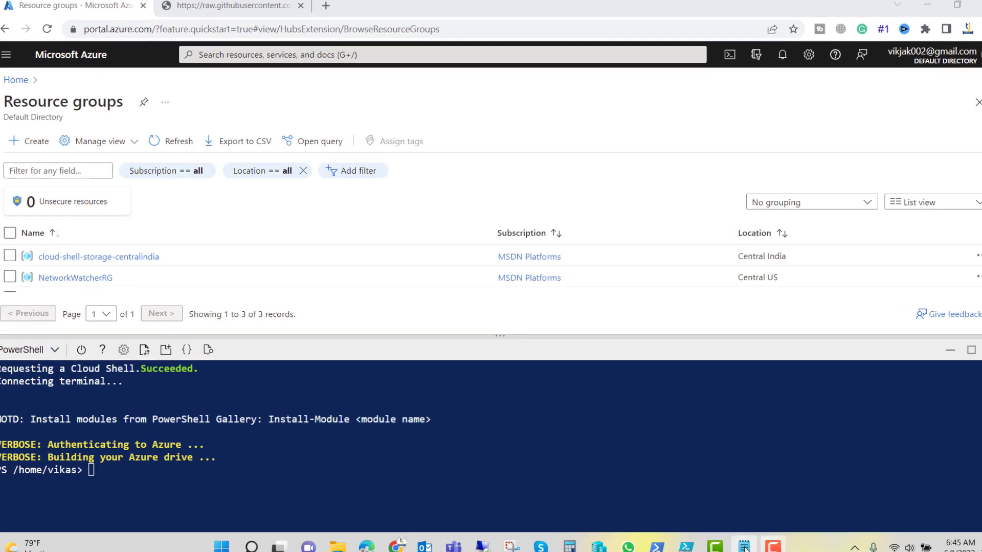
Highlight the Read-Host prompt for the resource group name in the Notepad script.
left_click(743, 546)
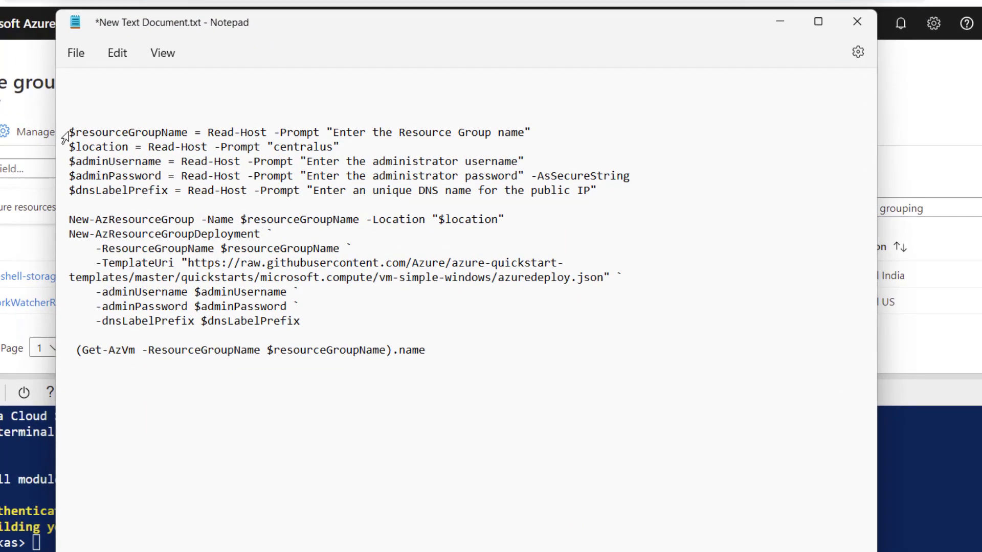
double_click(129, 132)
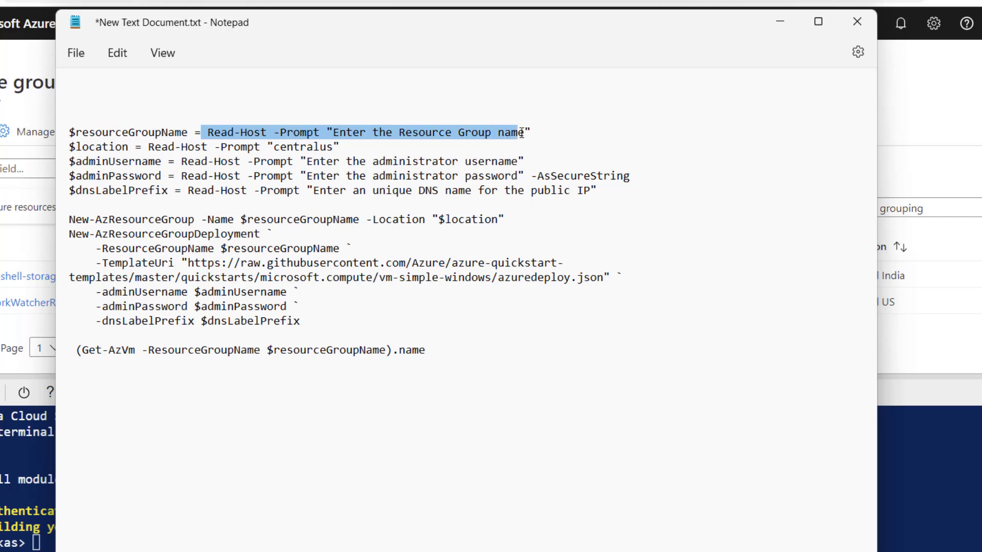
left_click(530, 132)
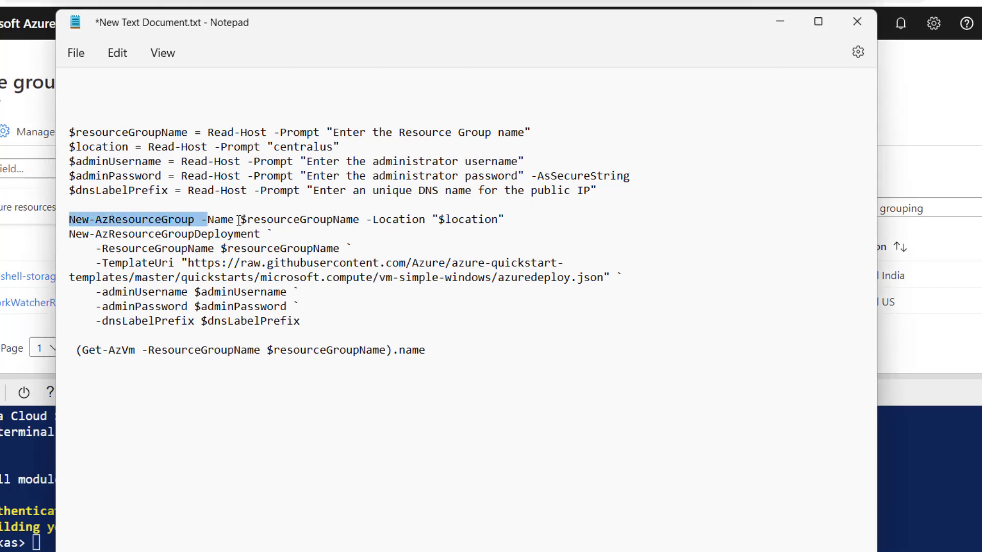
Highlight New-AzResourceGroup, its Location parameter and the GitHub TemplateUri.
double_click(307, 219)
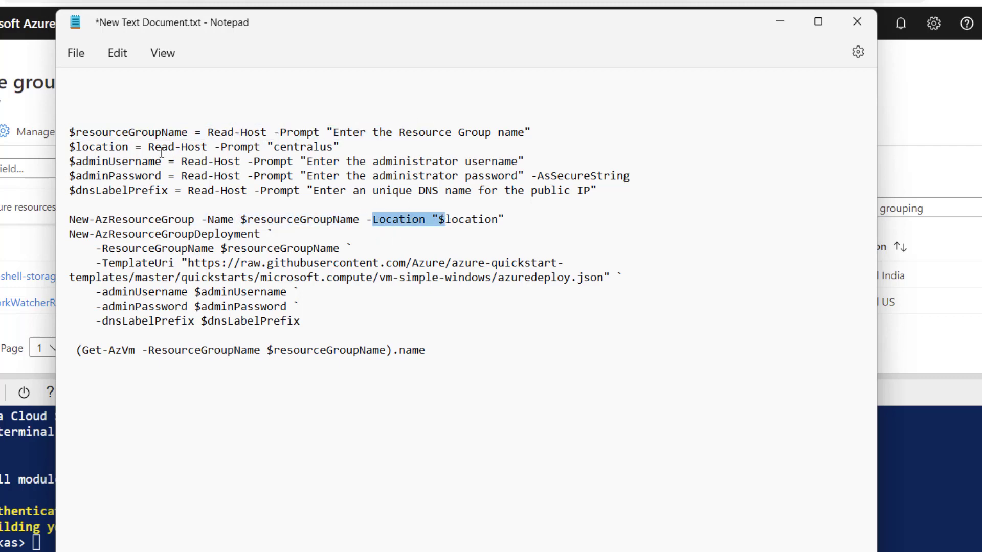
left_click(69, 233)
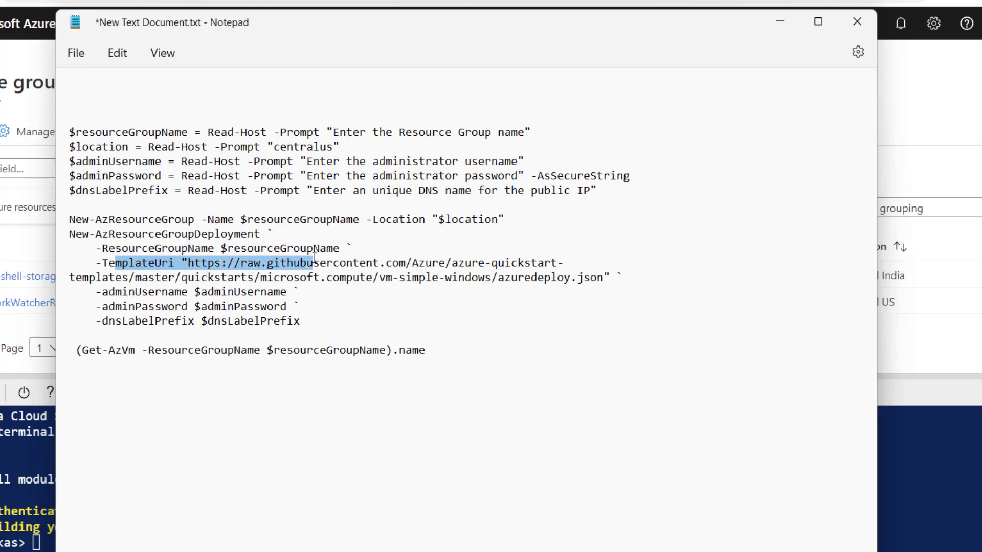
left_click(301, 321)
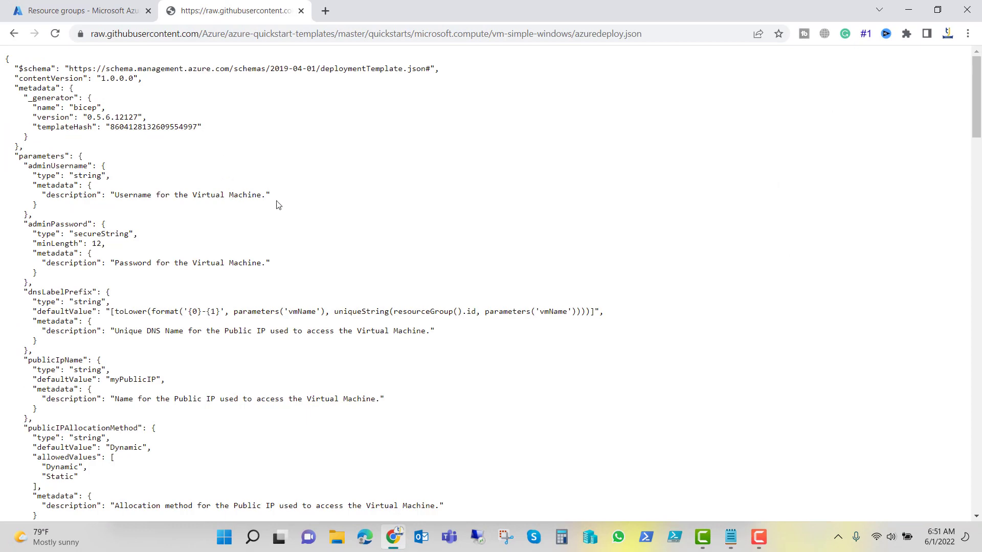
Highlight the adminUsername string parameter and the default public IP name myPublicIP.
double_click(57, 166)
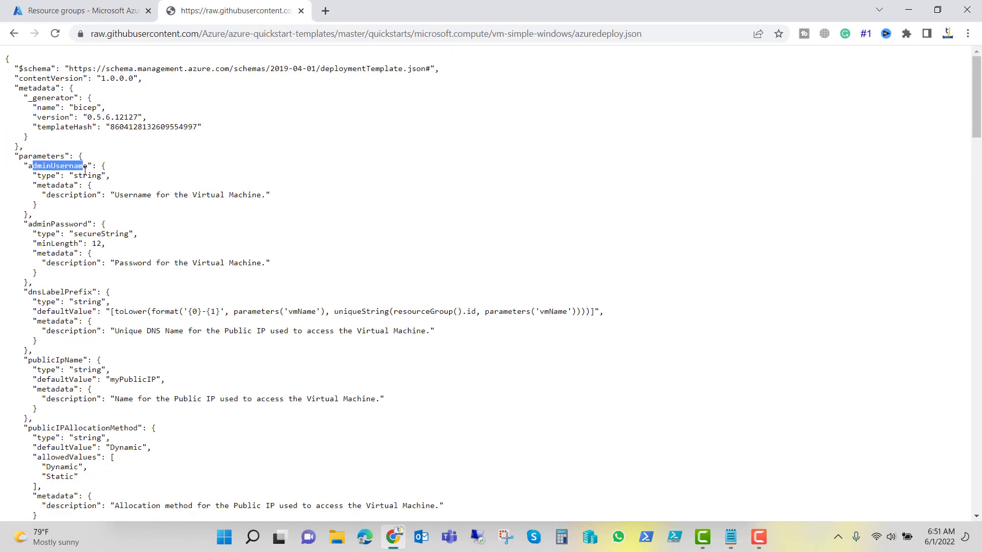
double_click(80, 175)
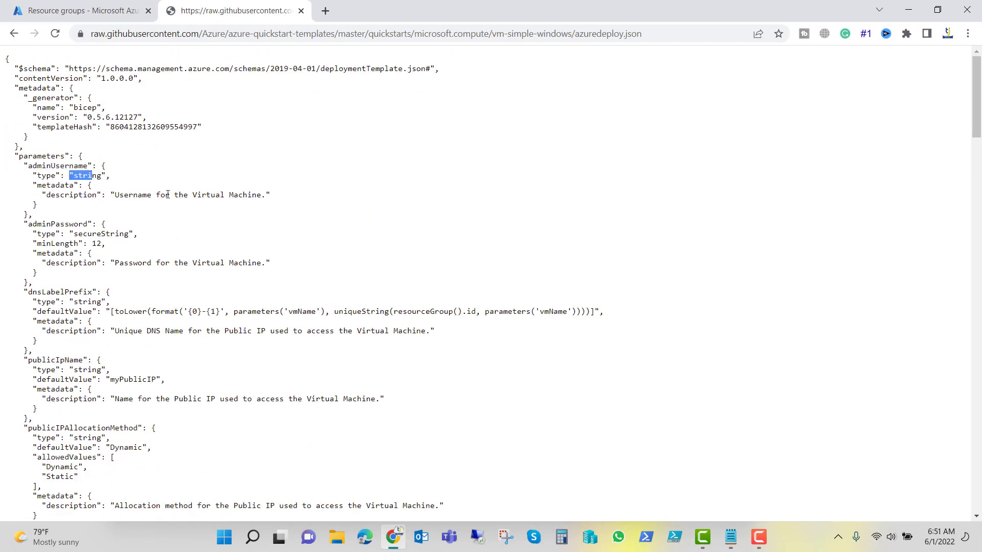
mouse_move(106, 228)
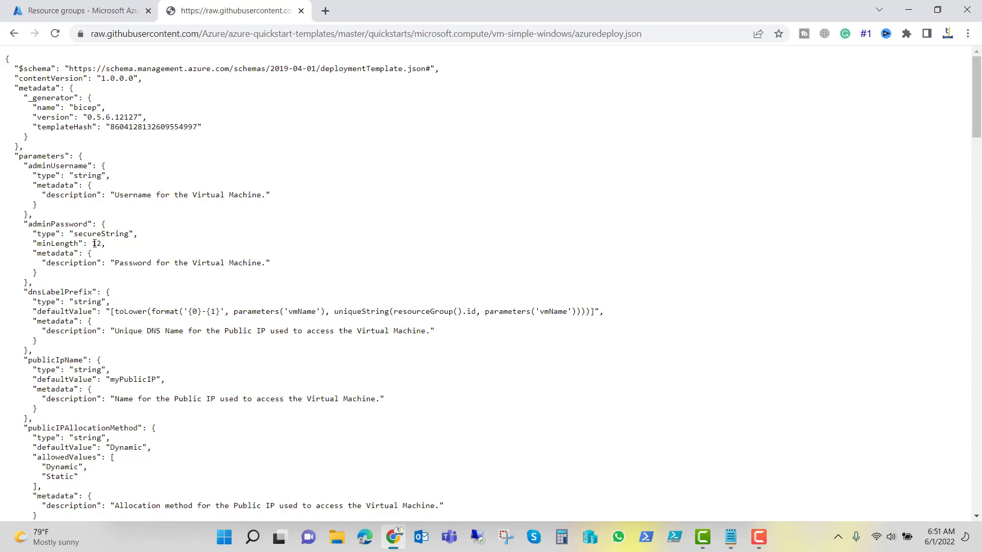
scroll("down", 3)
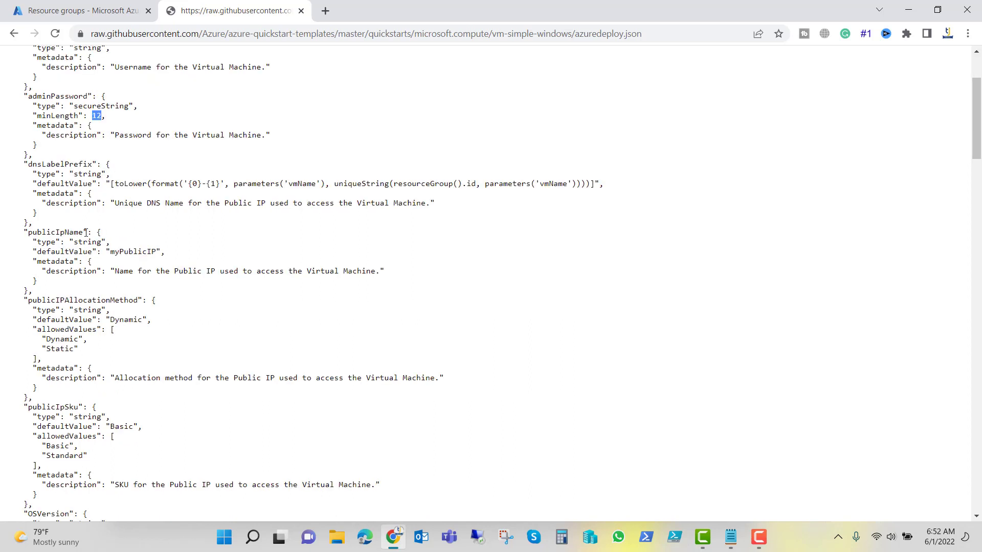
double_click(133, 252)
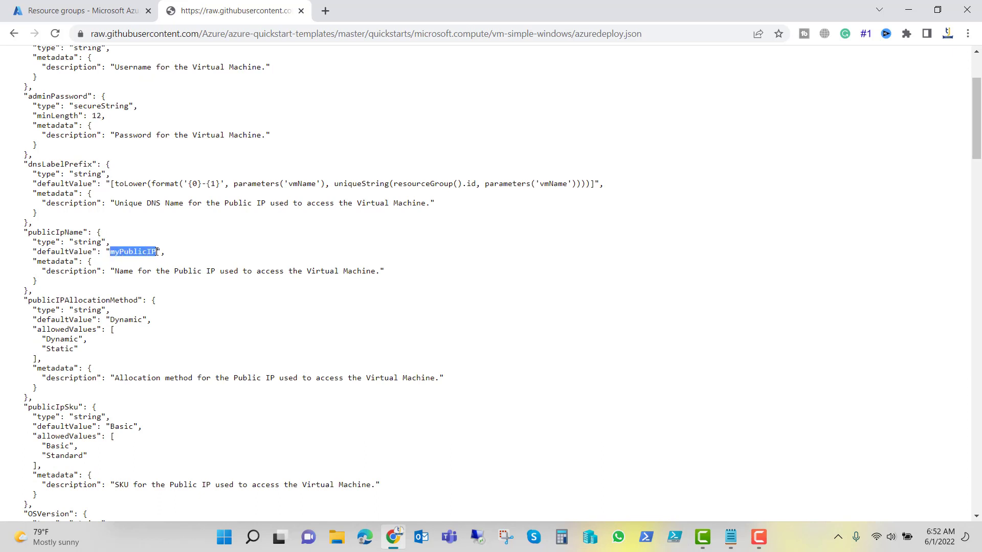
mouse_move(193, 259)
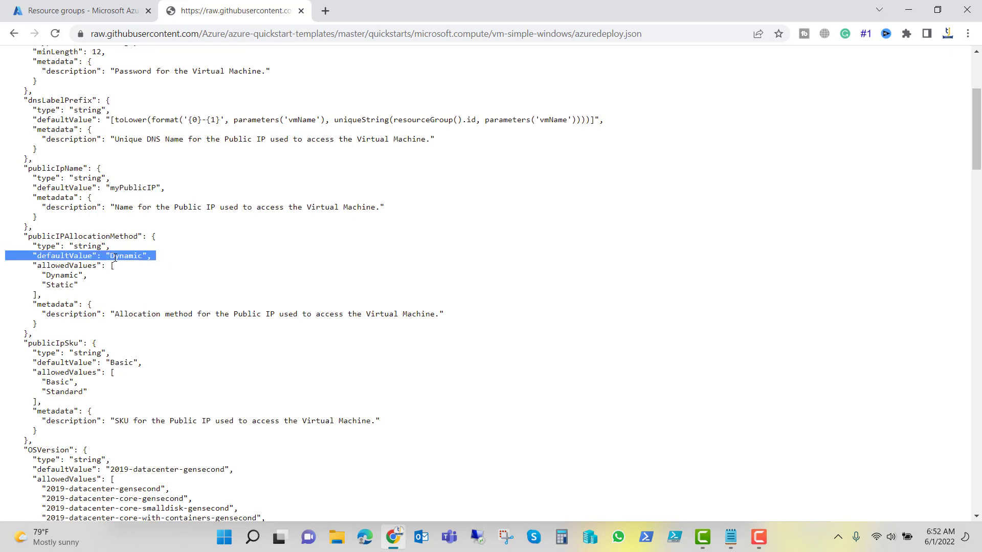
Highlight the default VM size Standard_D2s_v3 and the virtual network address prefix.
scroll("down", 3)
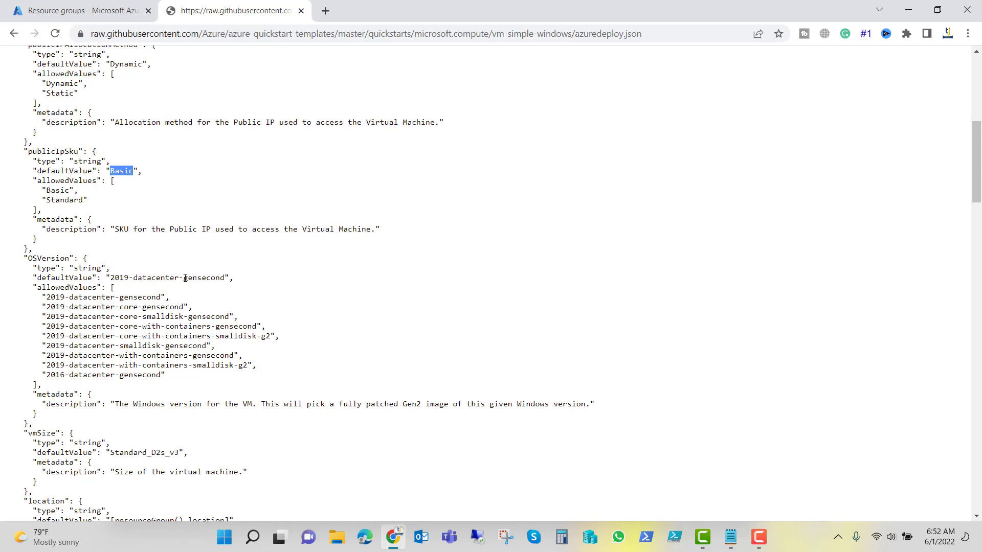
scroll("down", 3)
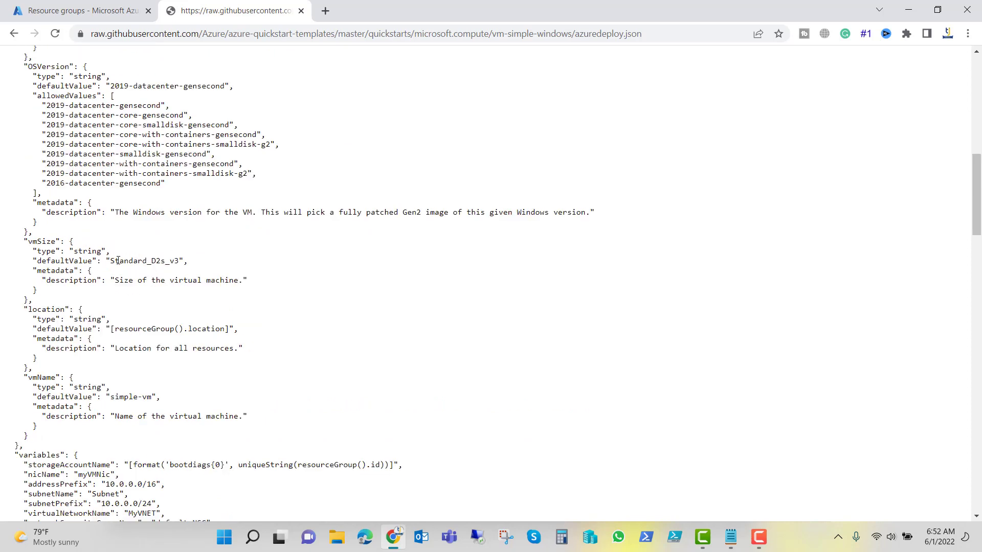
double_click(135, 261)
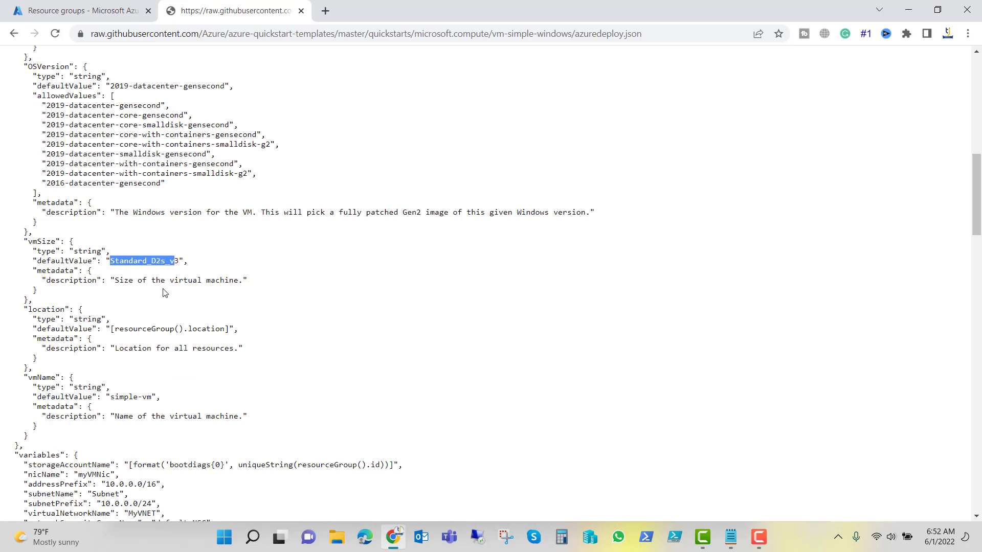
scroll("down", 3)
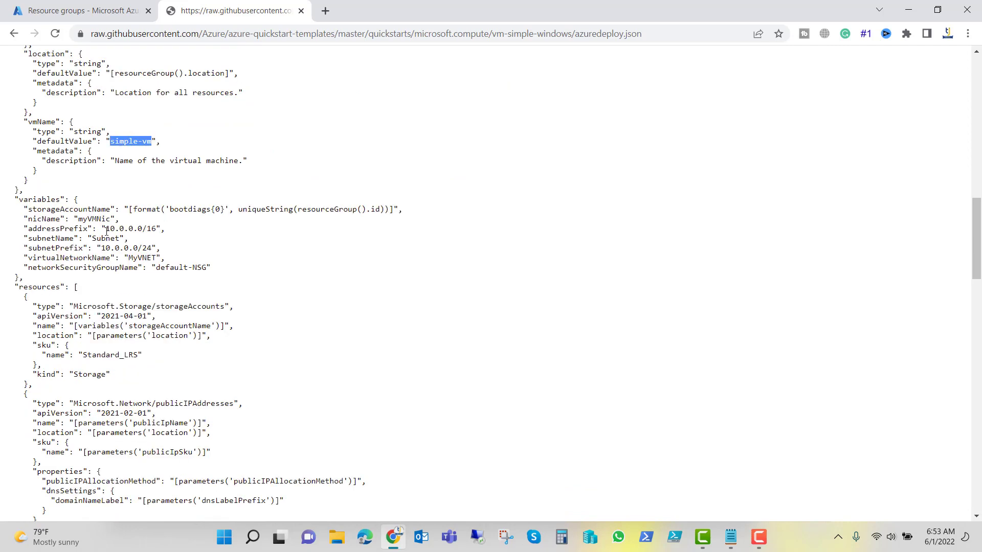
double_click(125, 228)
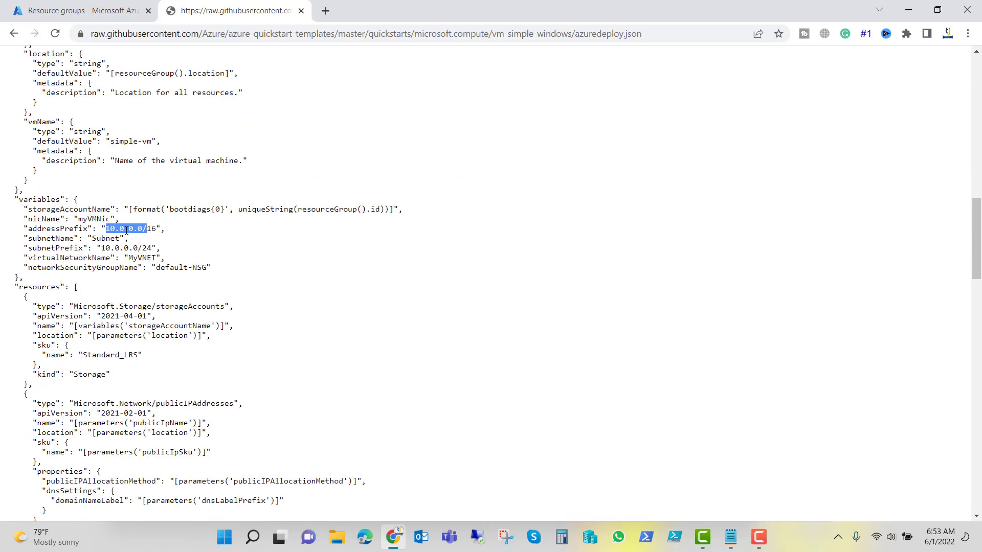
Highlight port 3389 in the default-allow-3389 network security rule.
scroll("down", 3)
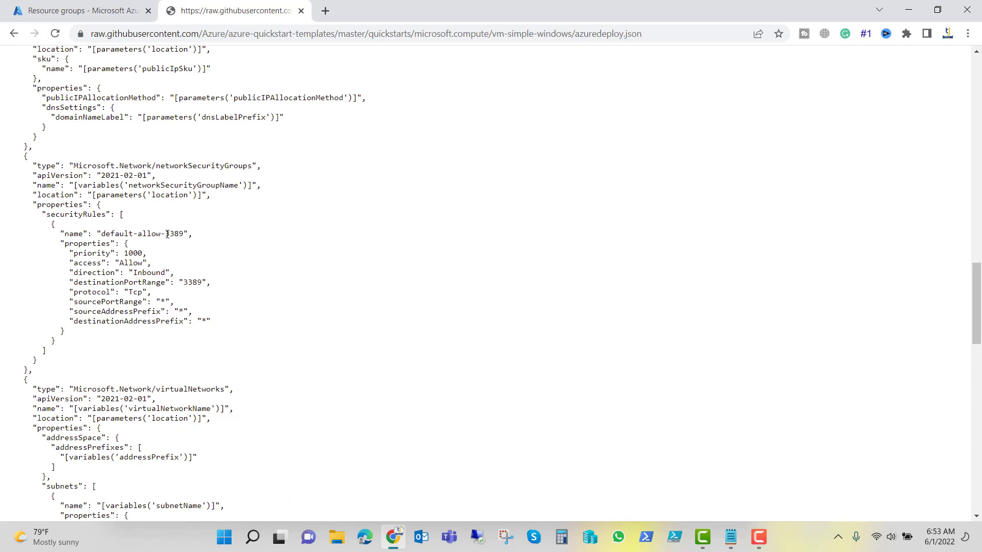
double_click(170, 233)
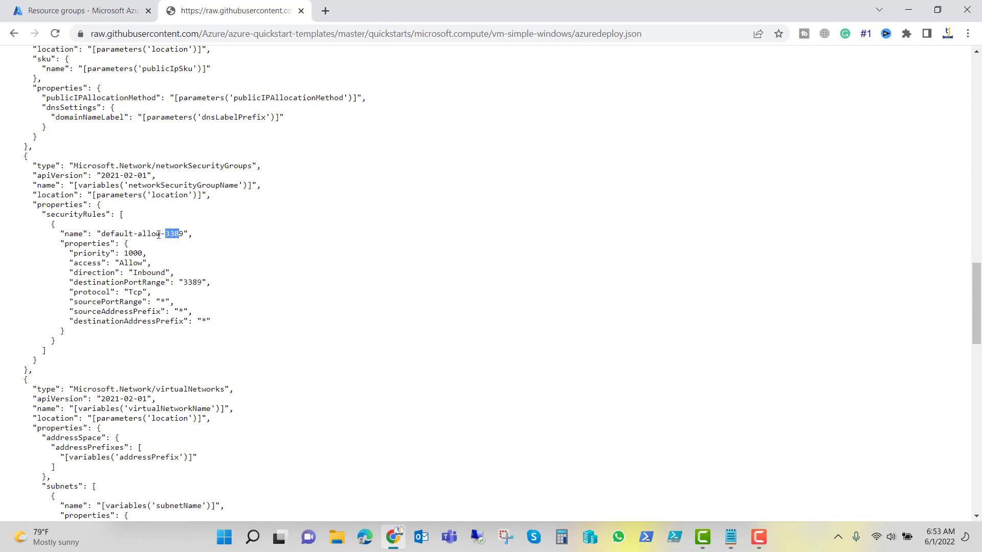
scroll("down", 3)
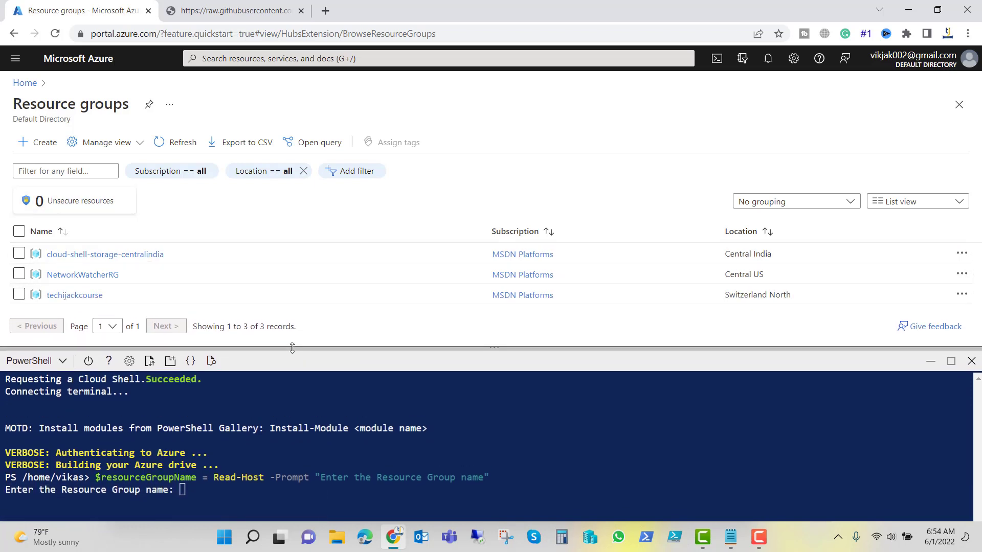
Answer the prompts with resource group NewRG4, location centralus and an admin username.
type("New")
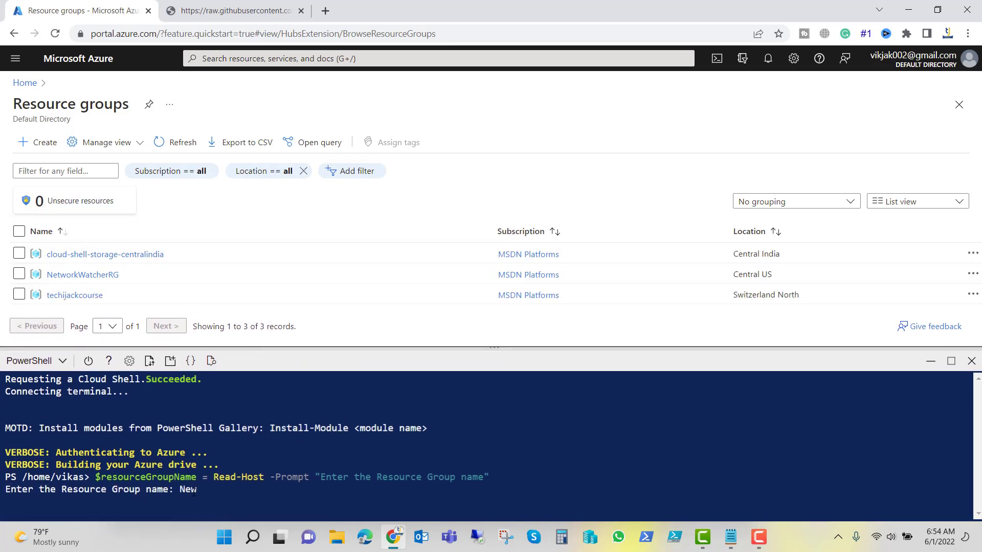
key("Return")
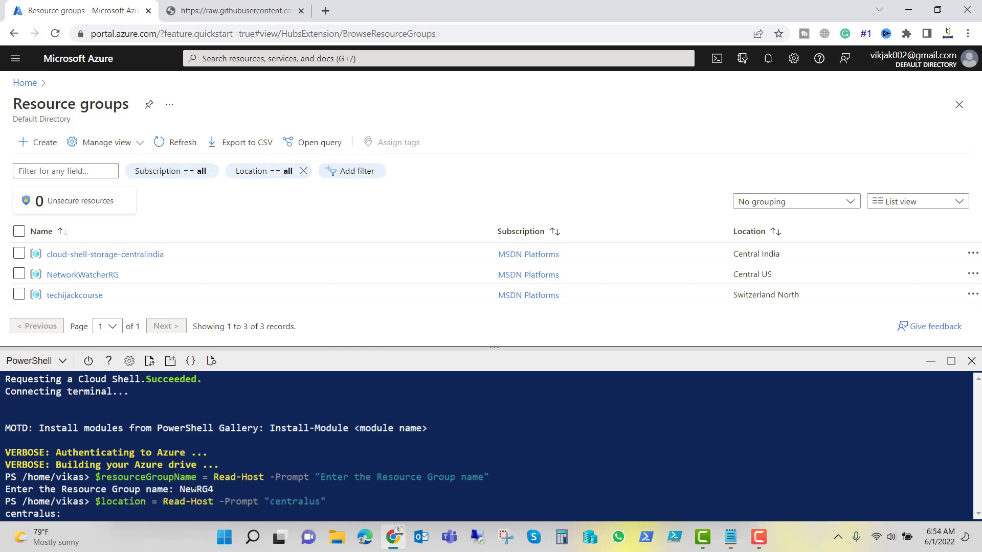
type("centralus")
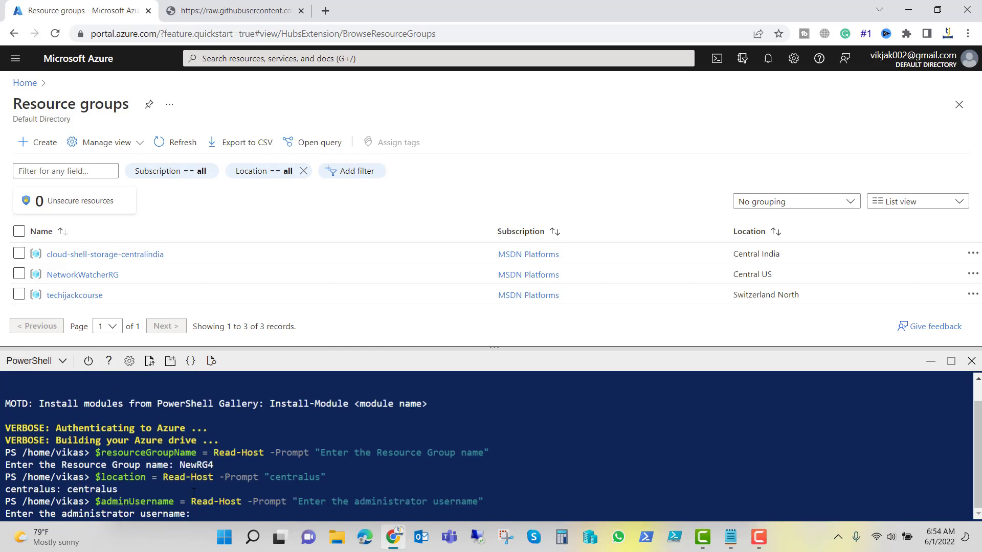
type("jack")
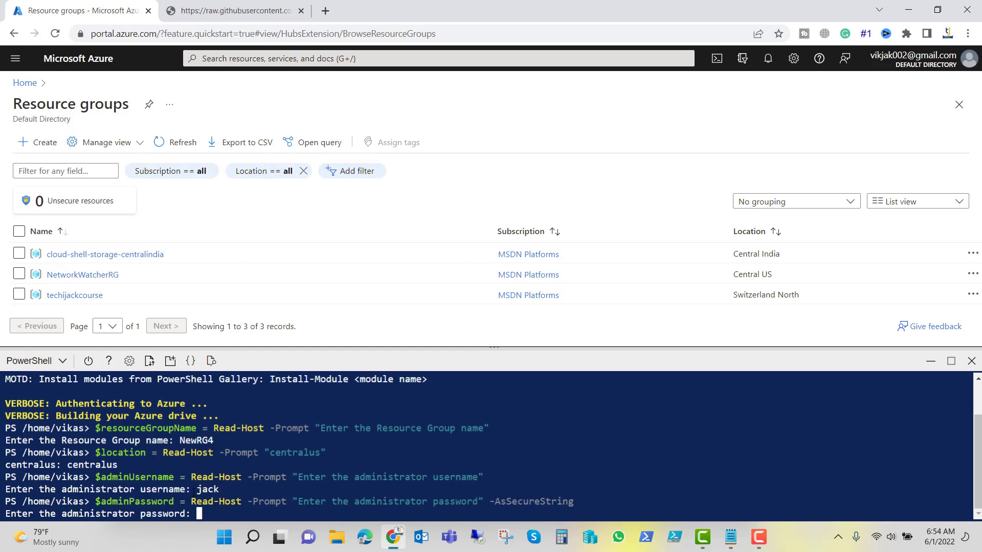
Enter the admin password and DNS prefix and submit to start the deployment.
type("***")
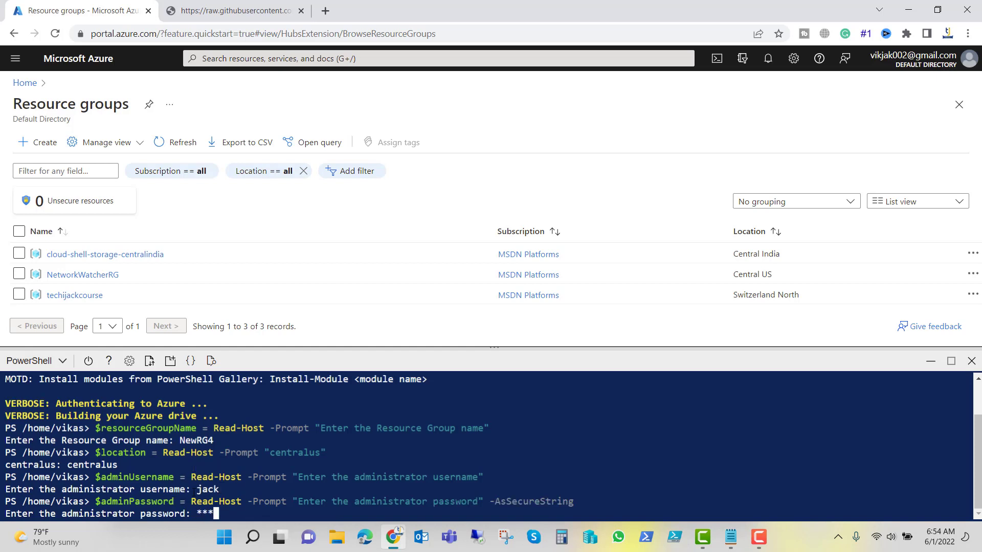
type("password")
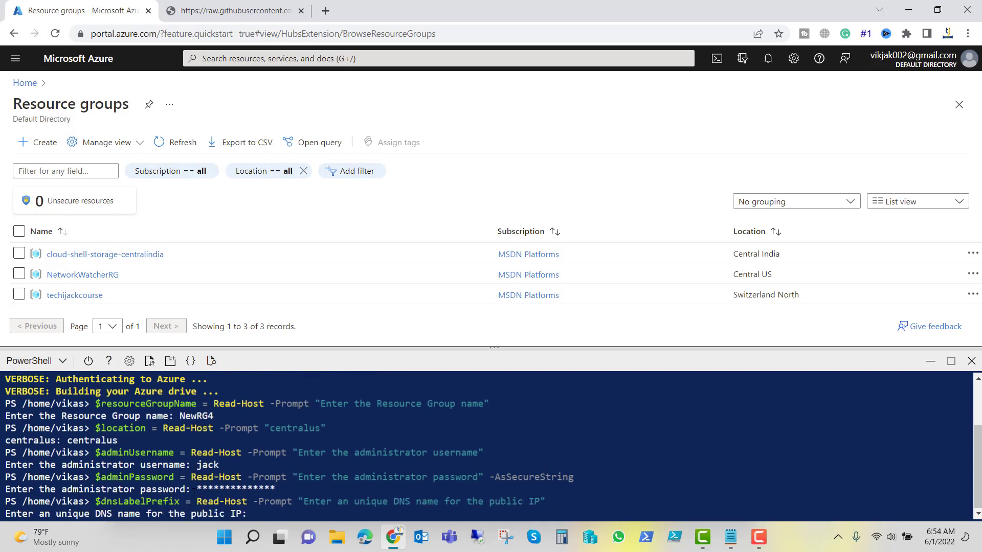
type("techijack")
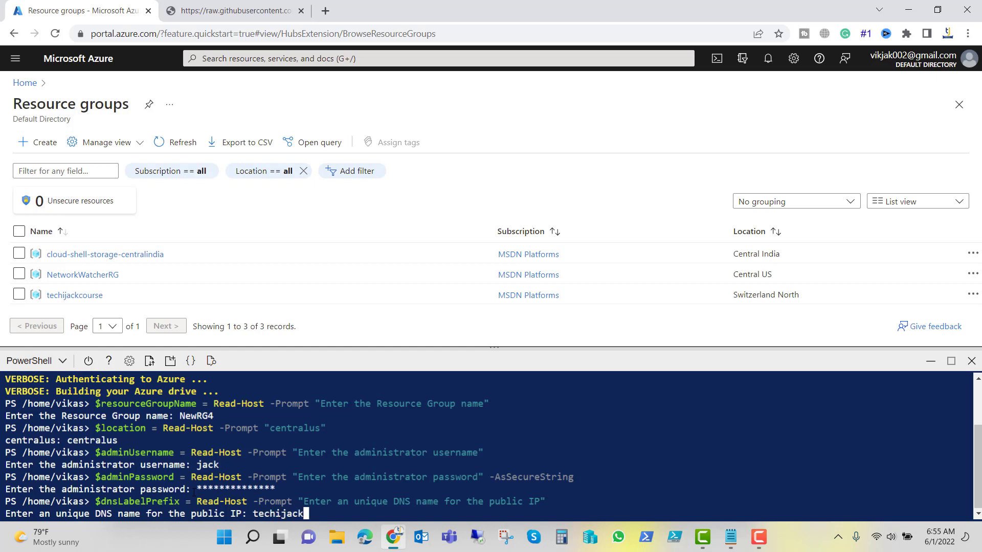
key("Return")
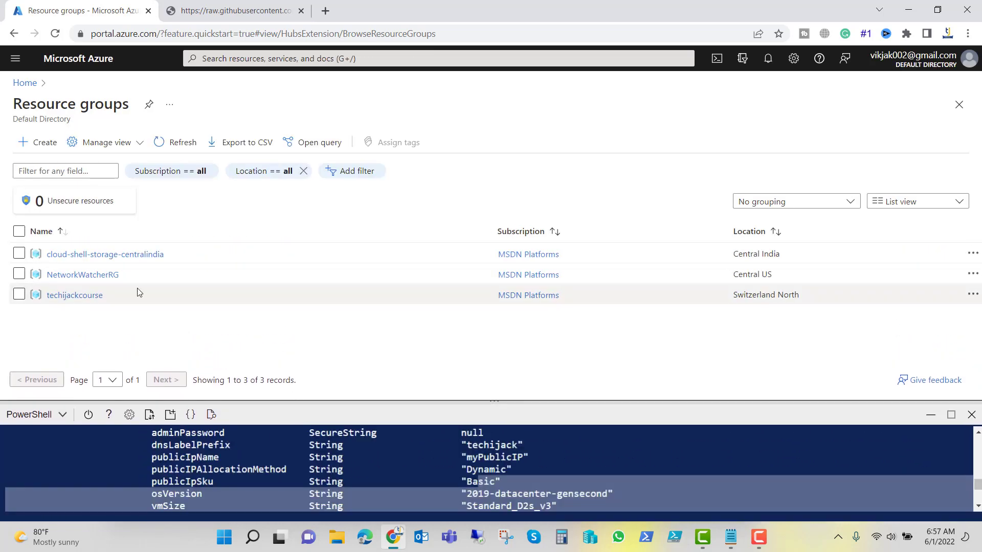
Reload the portal page, confirming the reload, so NewRG4 appears in the list.
left_click(55, 33)
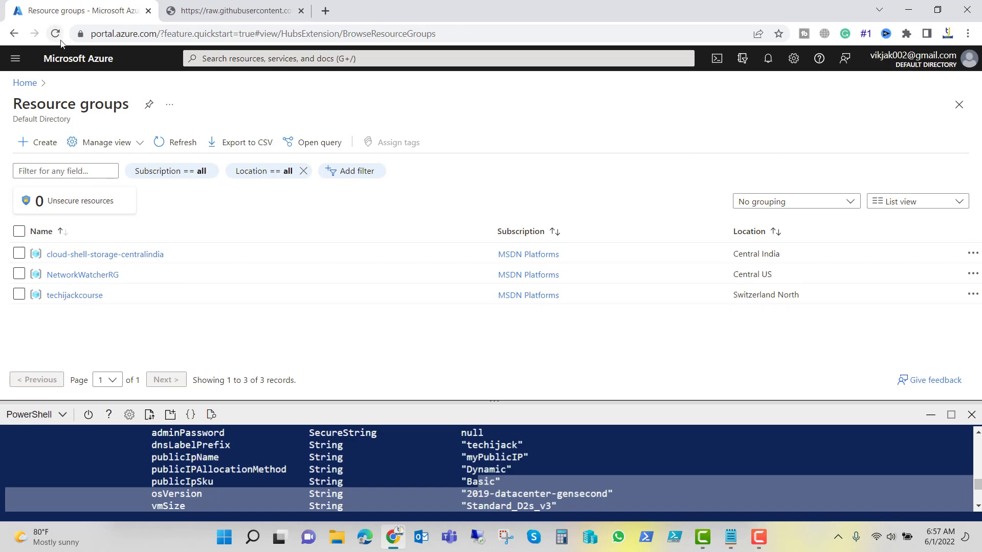
left_click(55, 33)
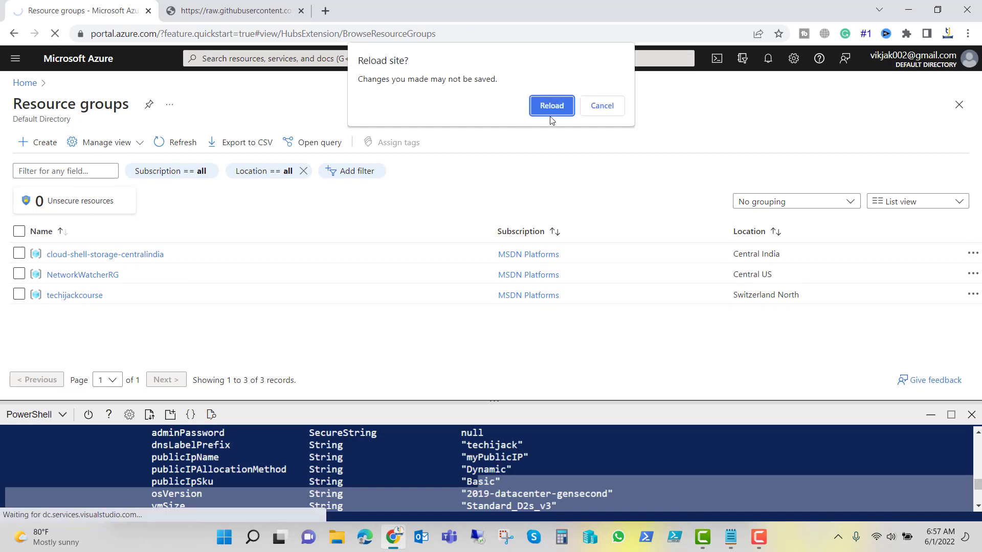
left_click(551, 105)
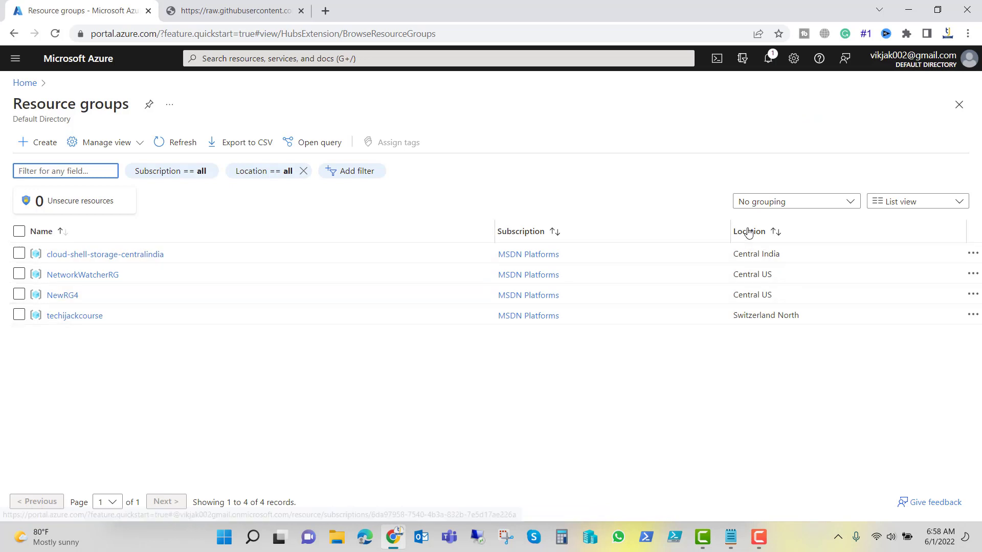
mouse_move(61, 294)
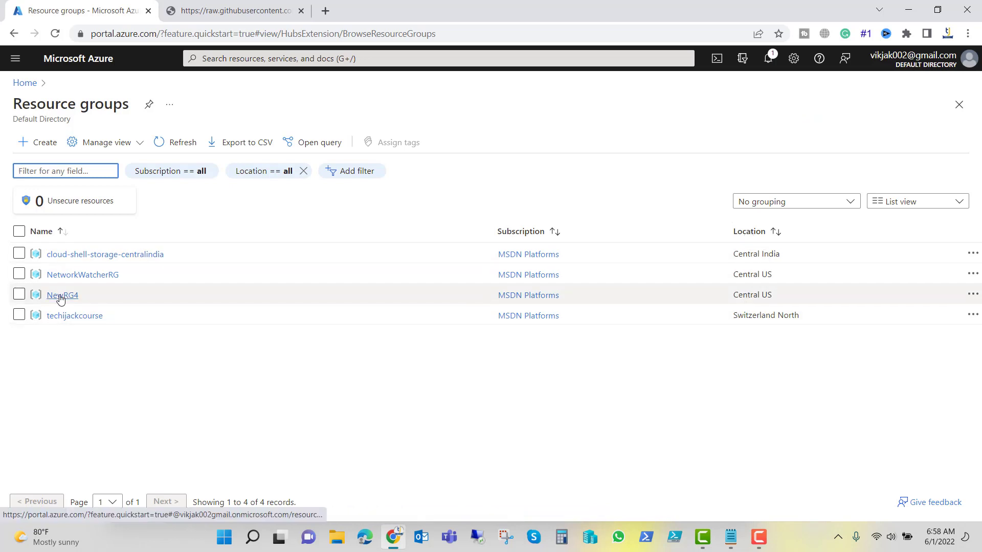
Open the NewRG4 resource group and scroll its eight deployed resources.
left_click(62, 295)
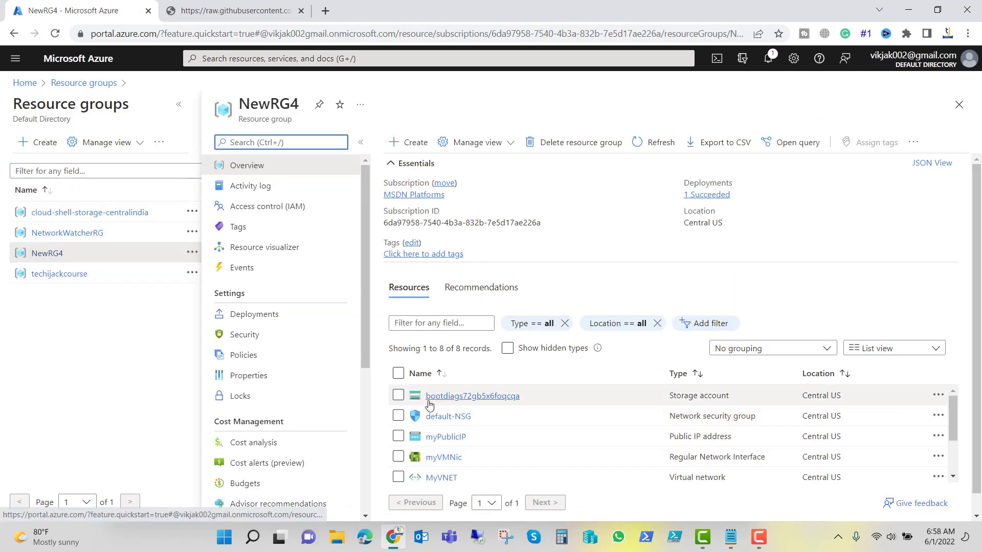
mouse_move(473, 396)
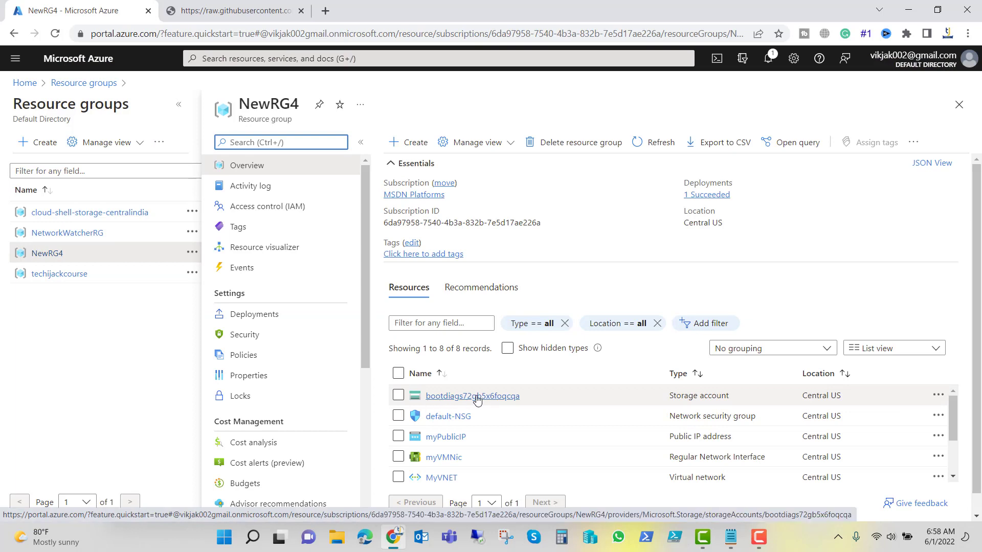
mouse_move(447, 416)
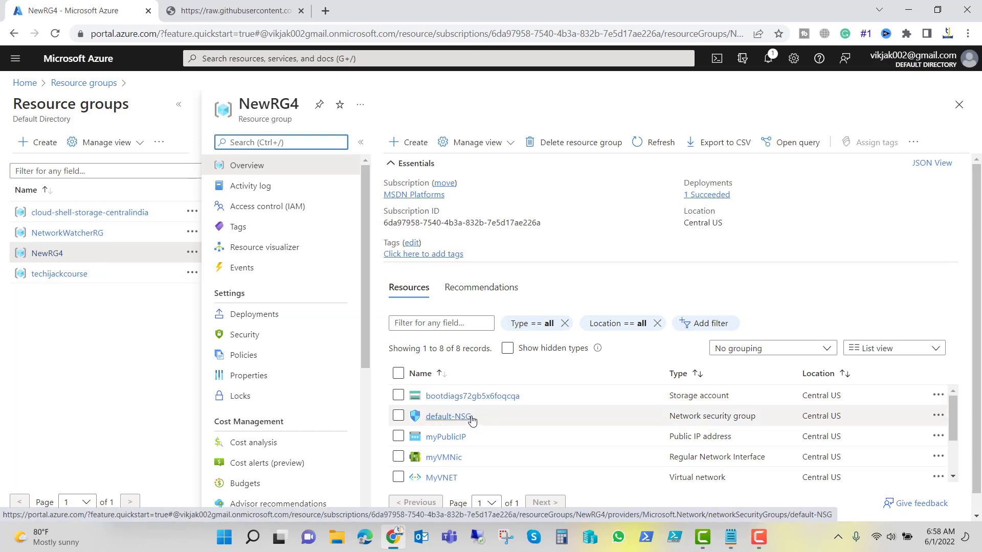
mouse_move(443, 456)
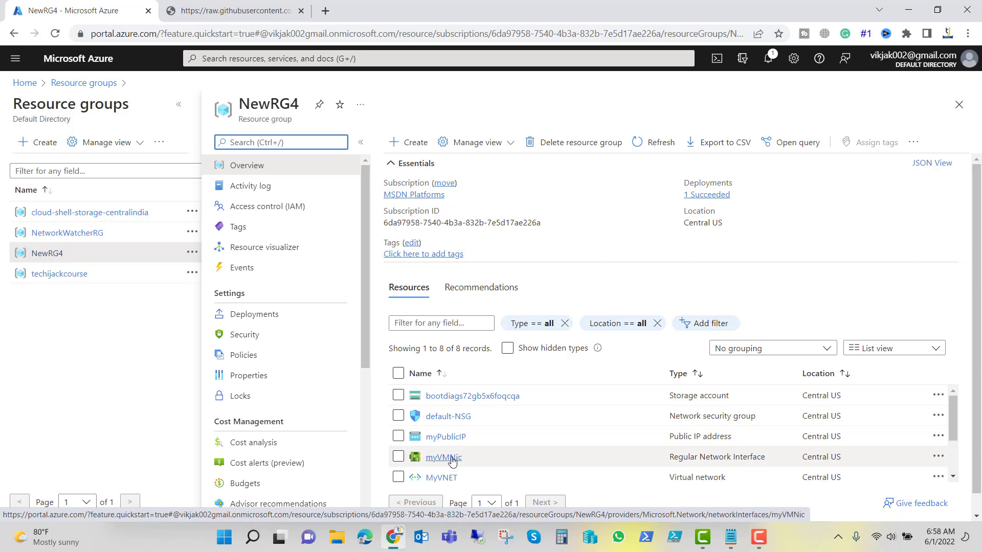
scroll("down", 3)
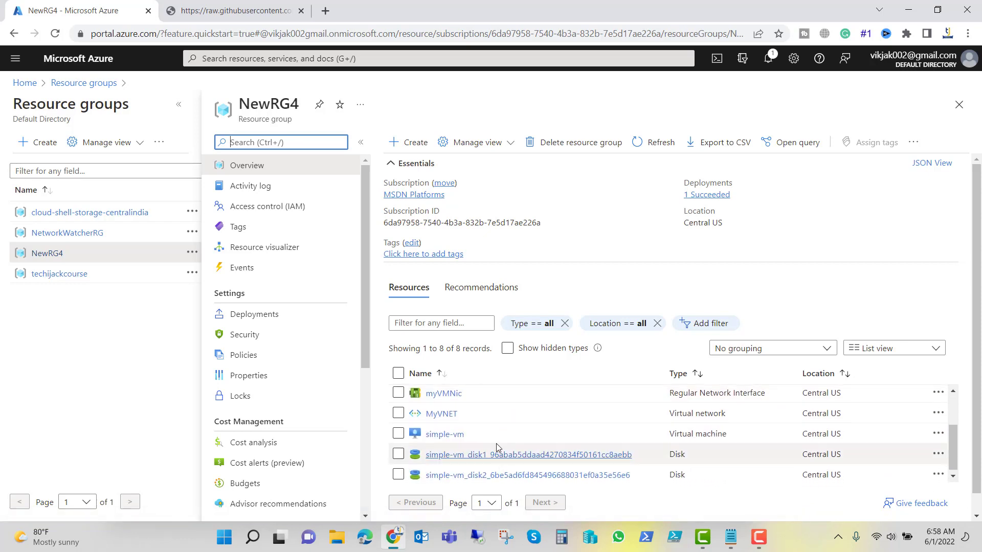
mouse_move(445, 434)
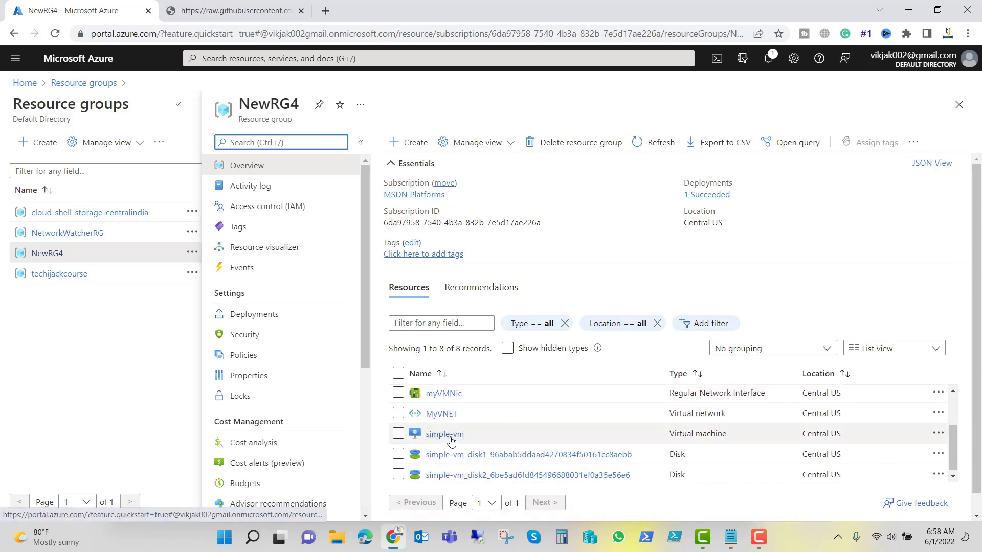
Copy simple-vm's public IP 23.99.226.223 and submit Remote Desktop credentials.
left_click(443, 434)
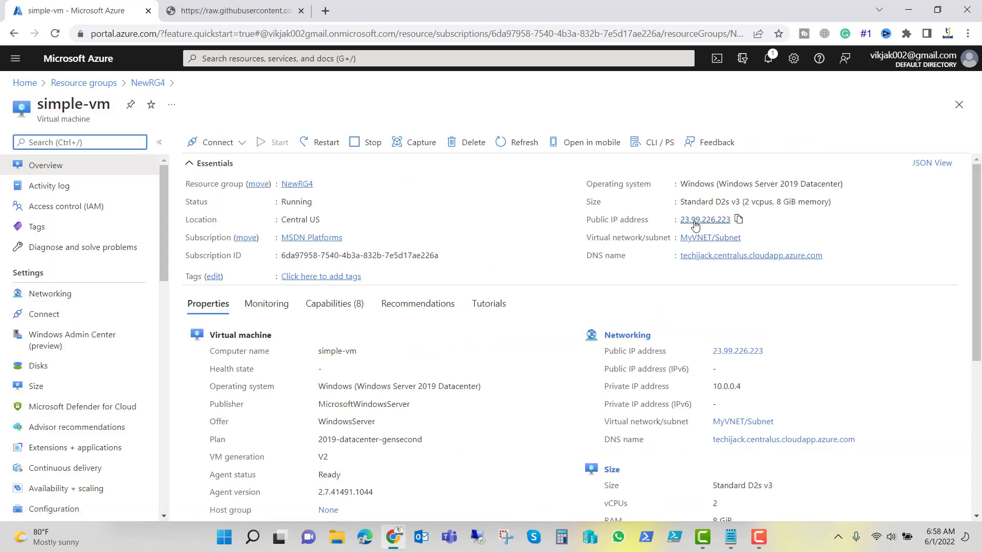
left_click(738, 220)
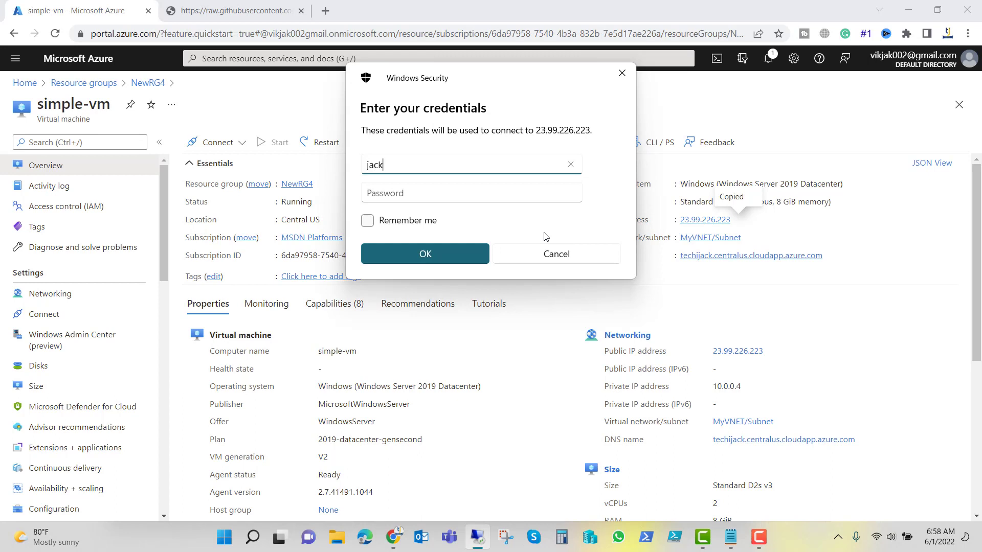
type("password")
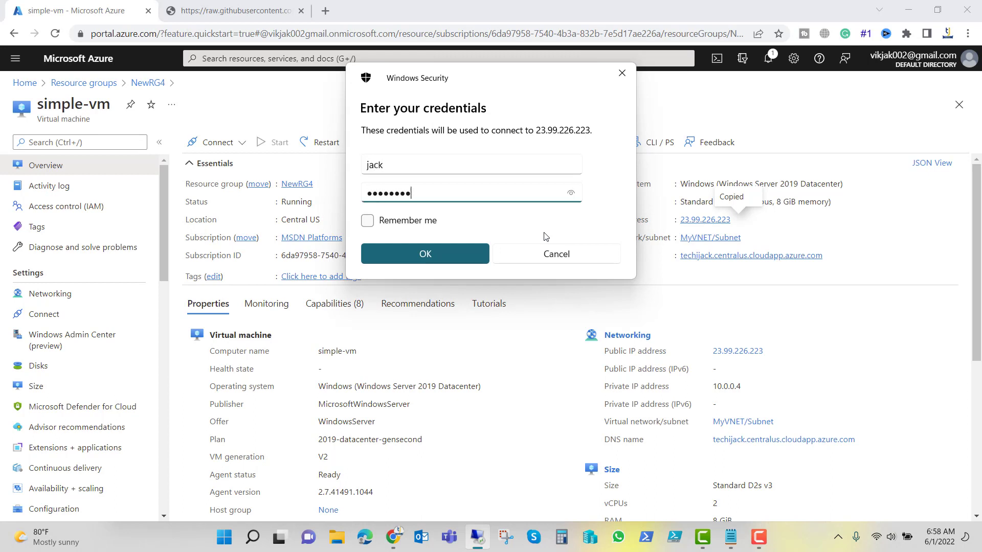
left_click(424, 254)
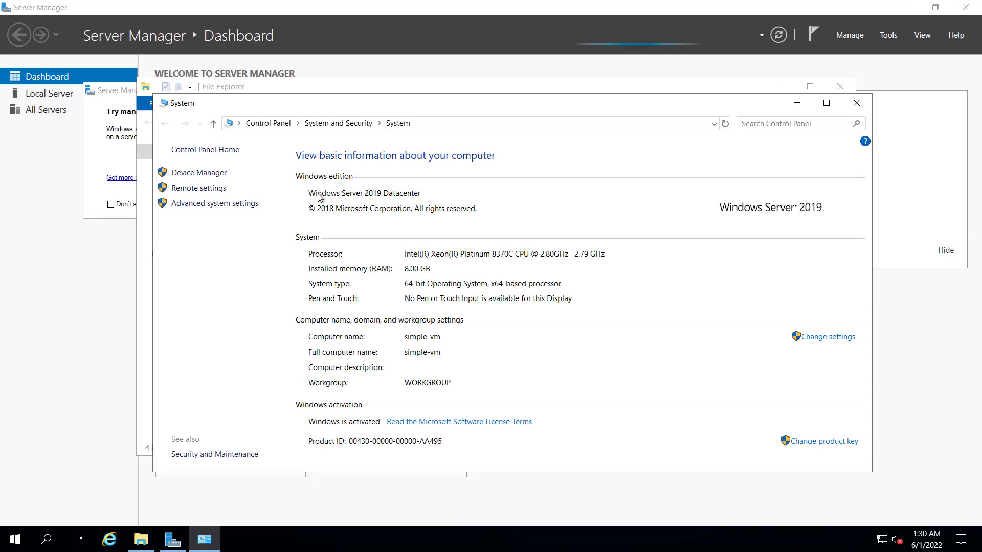
mouse_move(741, 215)
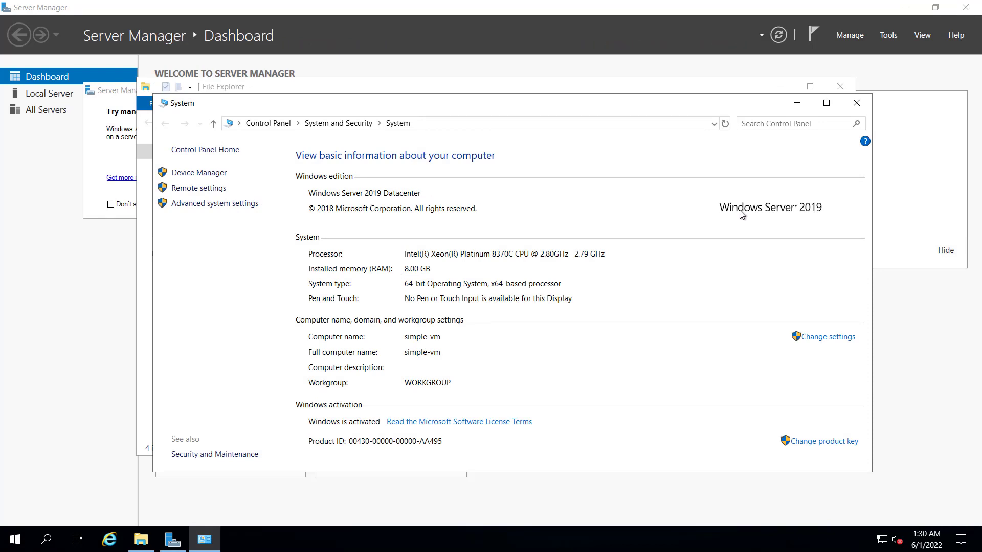
Leave the Remote Desktop session and return to the Resource groups list.
left_click(857, 103)
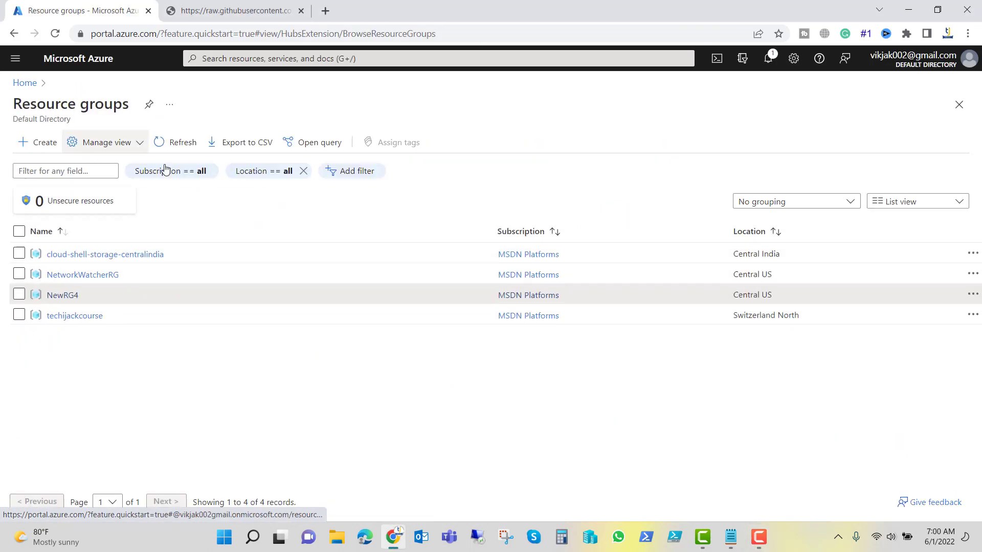
Search 'tem' and choose Deploy a custom template under Services.
left_click(437, 59)
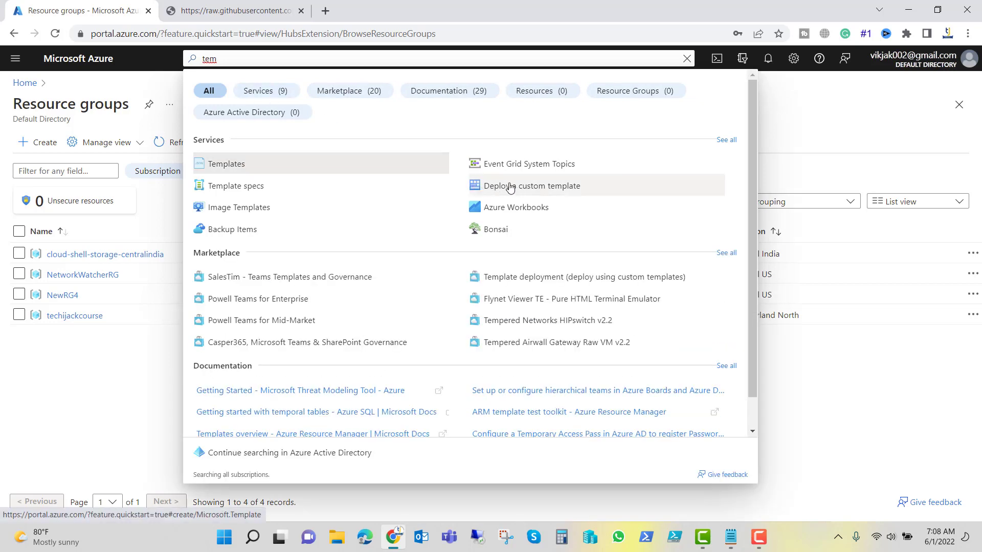
left_click(531, 185)
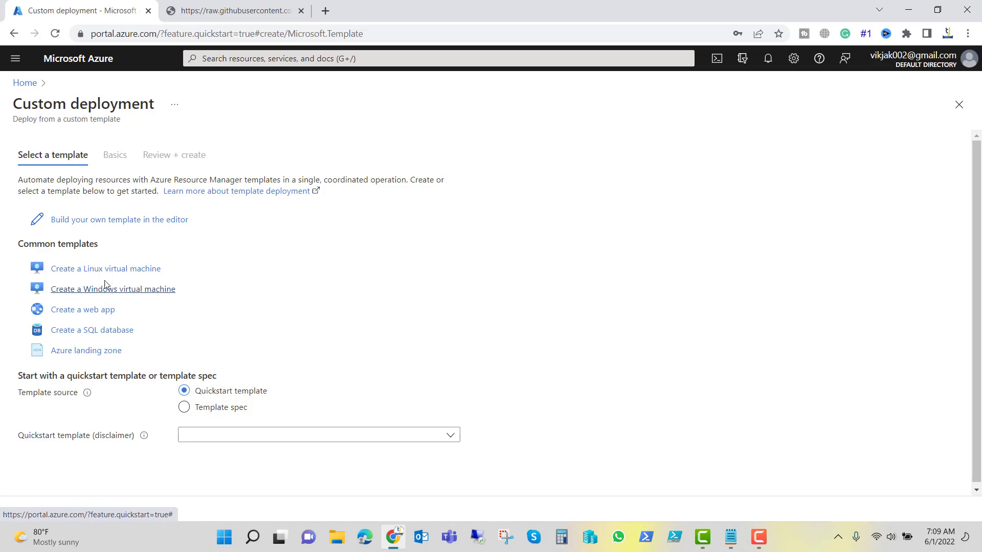
mouse_move(86, 301)
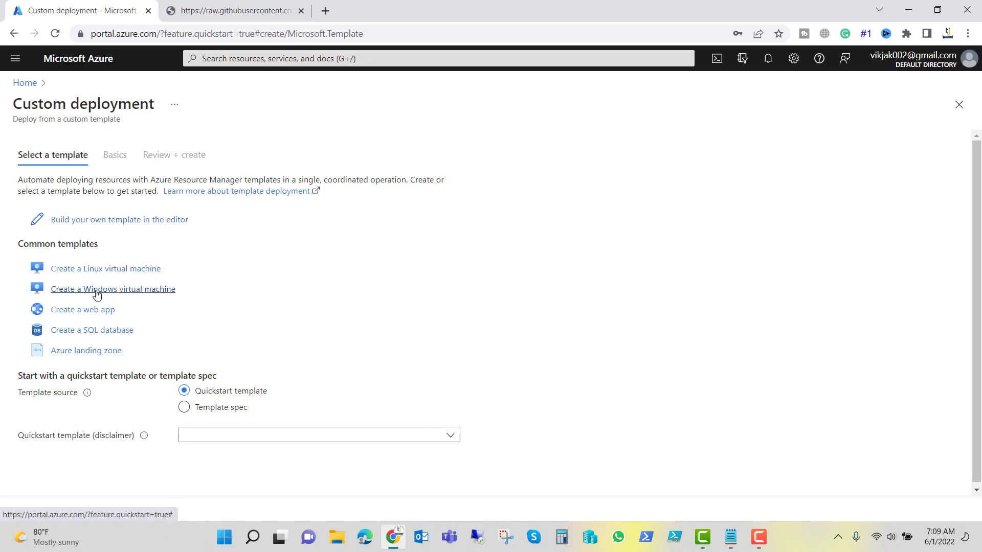
Choose the Windows virtual machine quickstart template and begin naming a new resource group NewRG9.
left_click(113, 288)
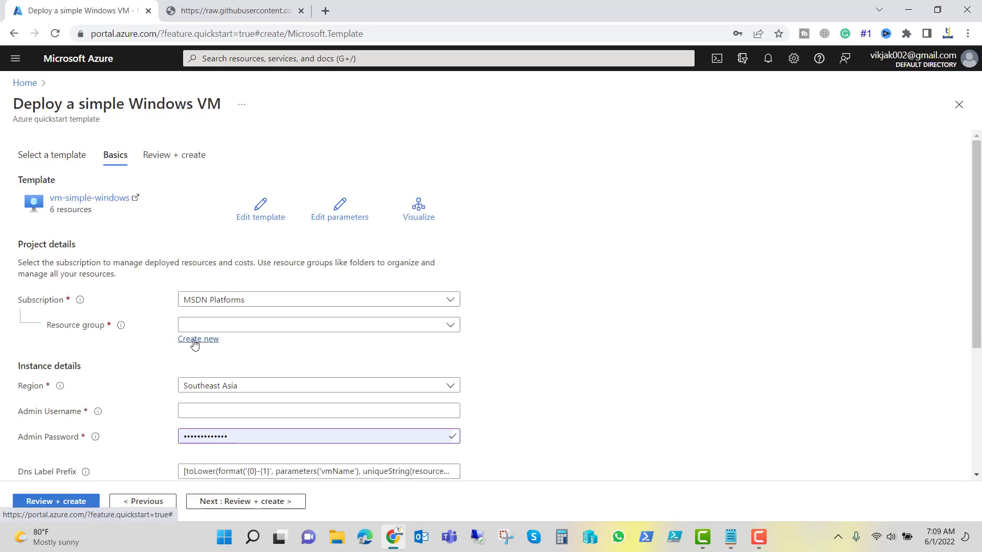
left_click(198, 339)
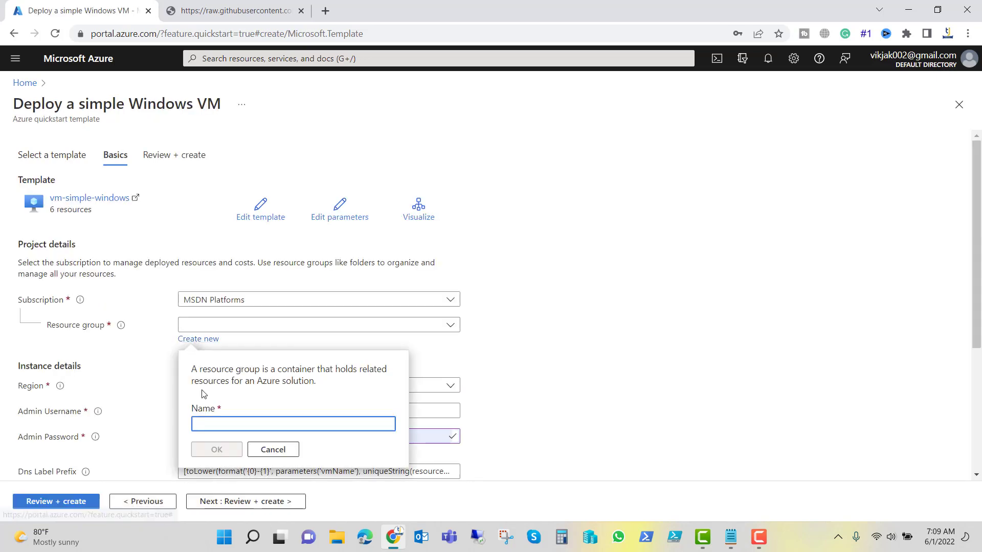
type("NewRG9")
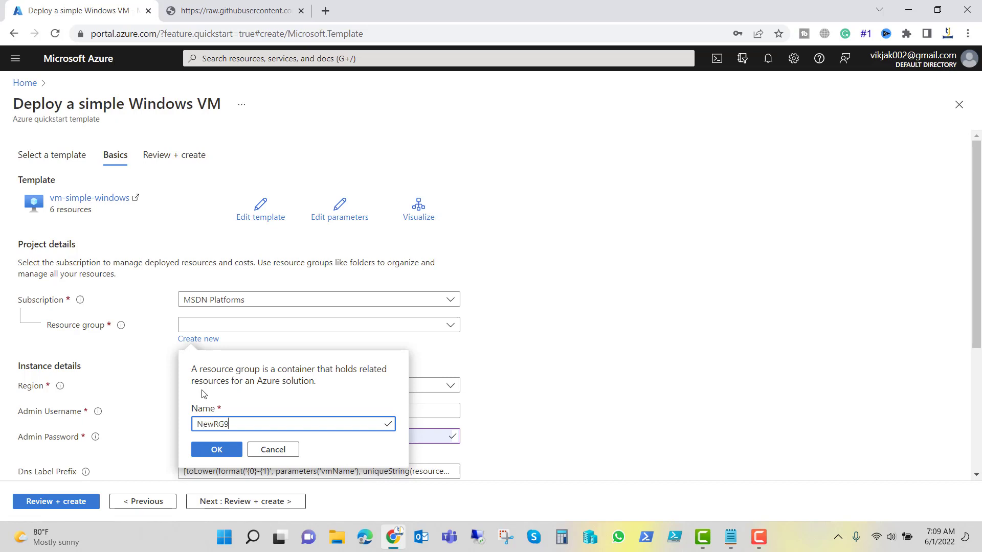
Confirm resource group NewRG9 and enter admin username Jack.
left_click(216, 449)
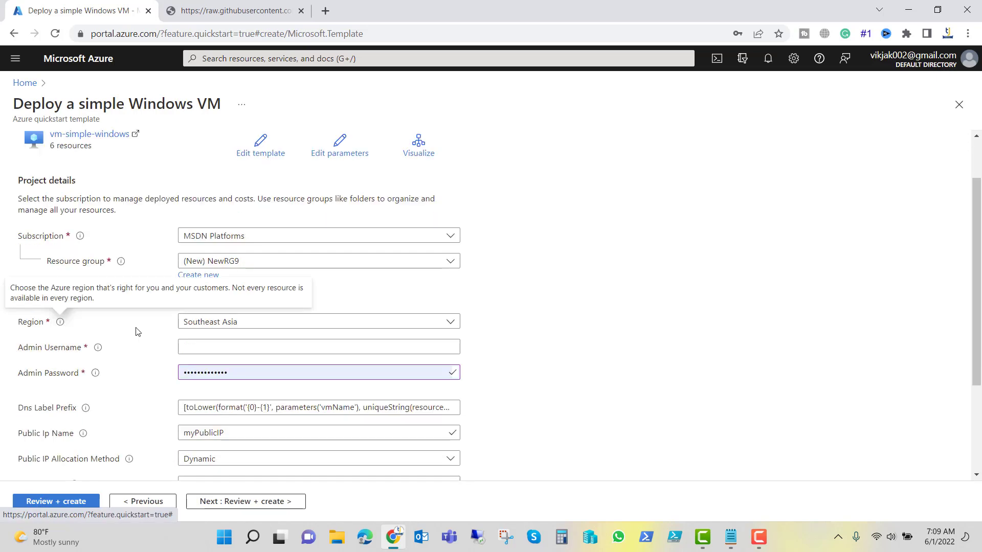
mouse_move(198, 325)
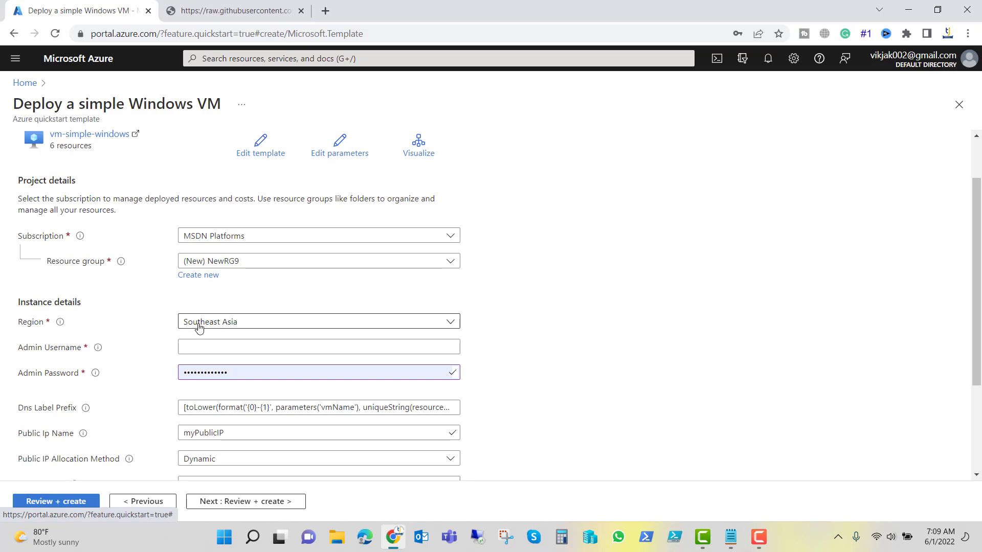
left_click(318, 346)
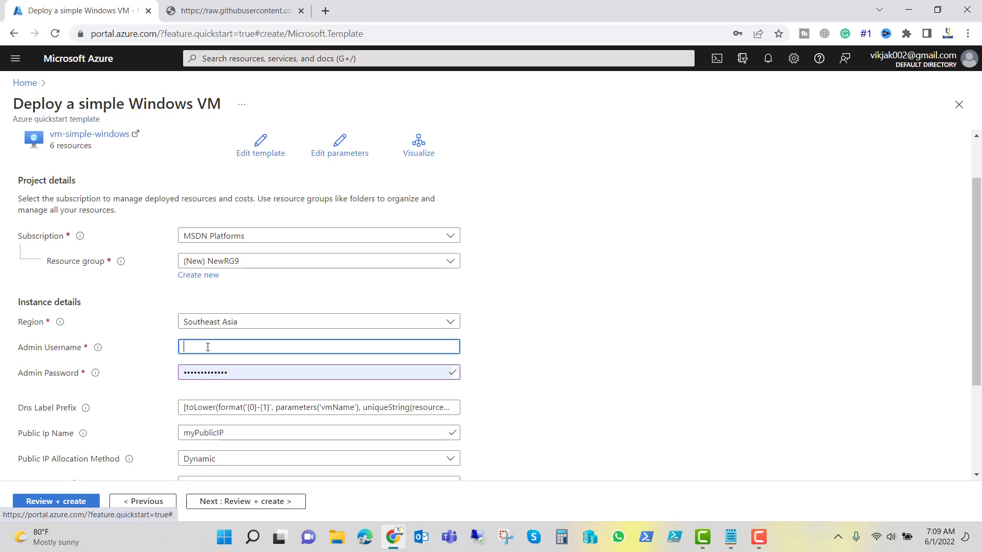
type("Jack")
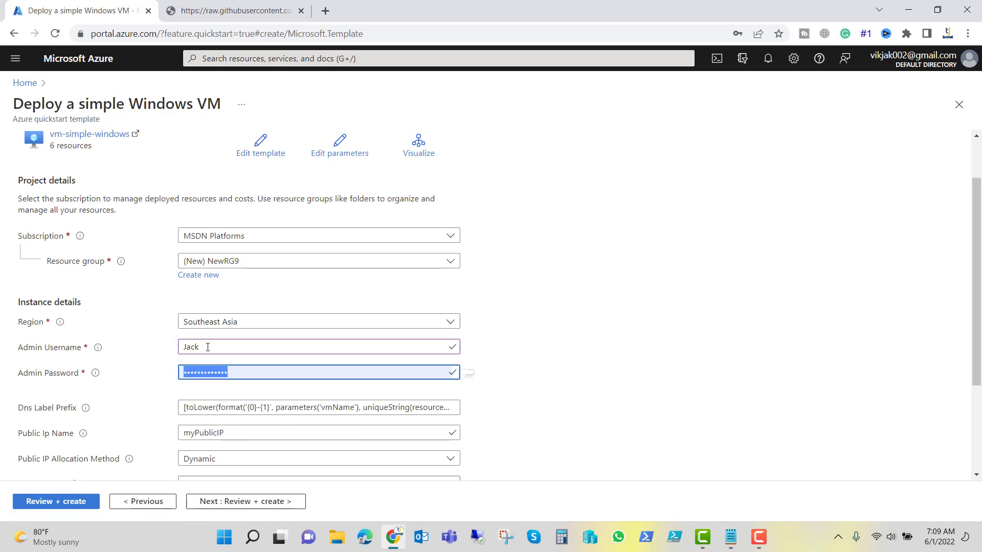
scroll("down", 3)
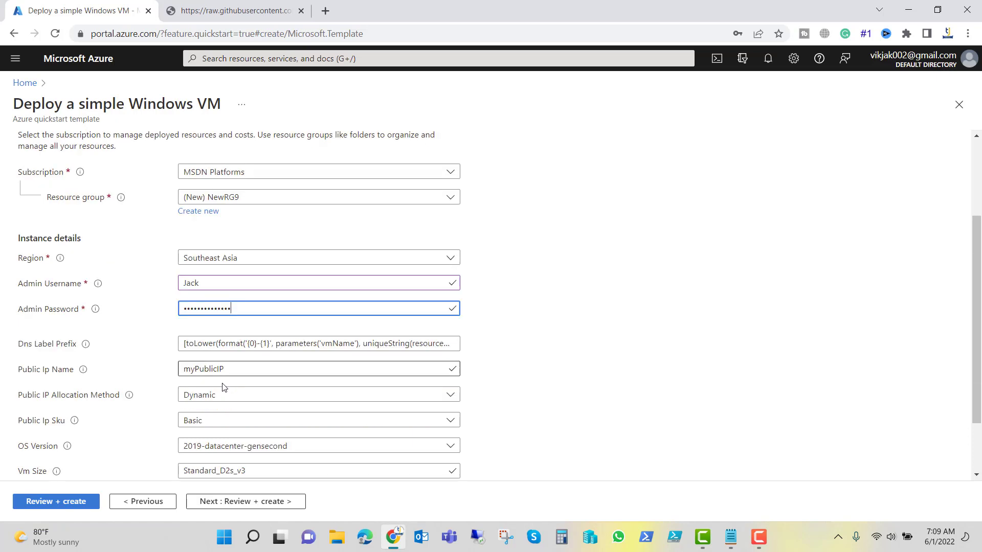
Set DNS label prefix techijack2, static public IP allocation, and rename the VM to New-vm.
triple_click(319, 344)
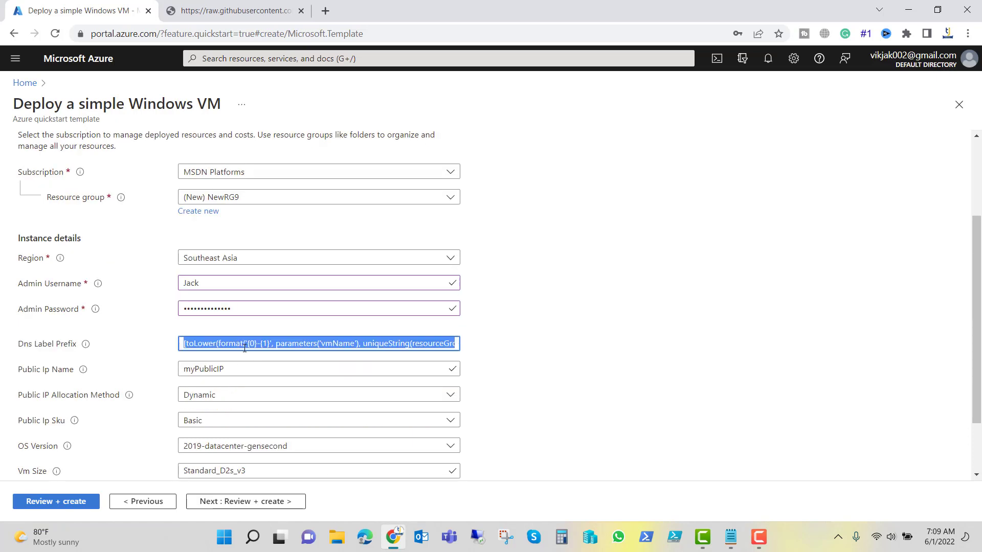
type("techijack2")
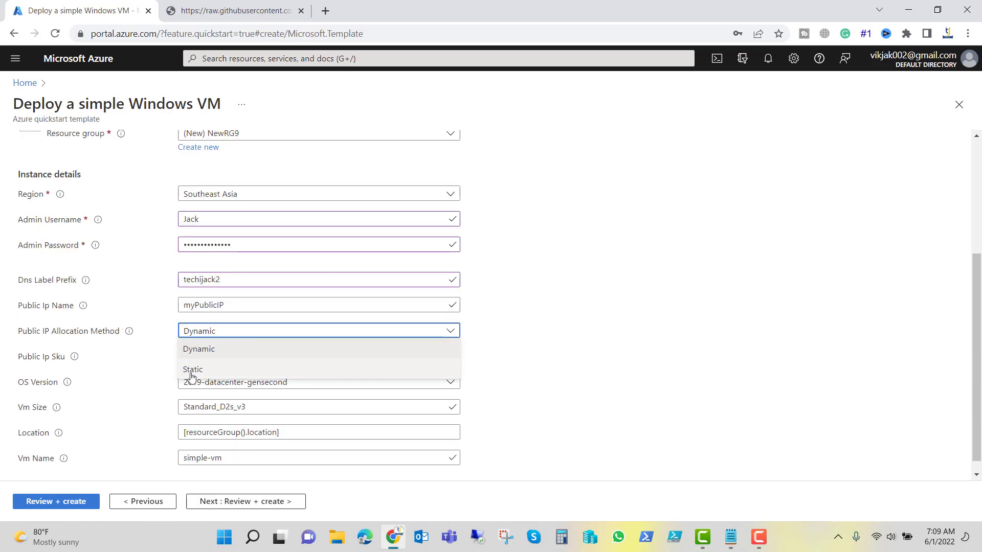
left_click(194, 369)
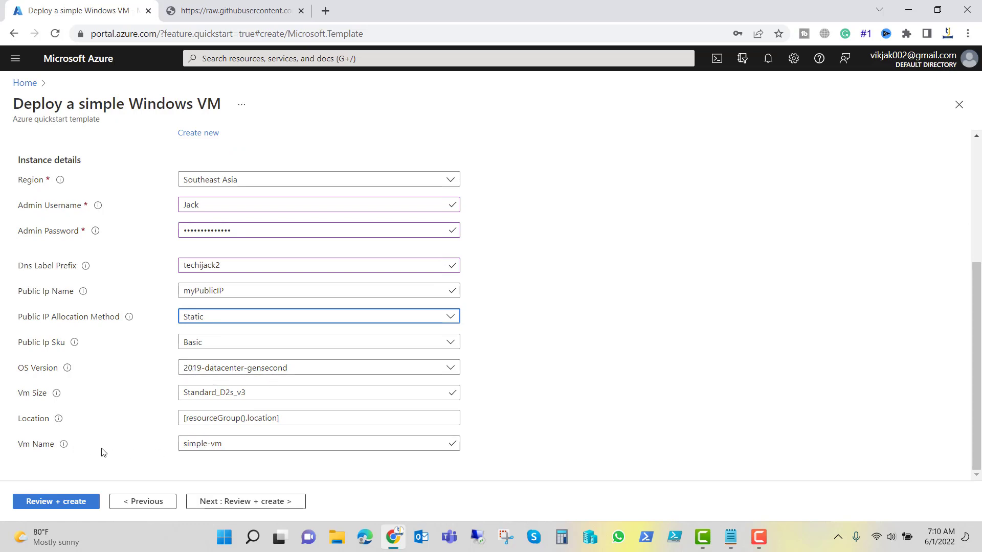
double_click(194, 443)
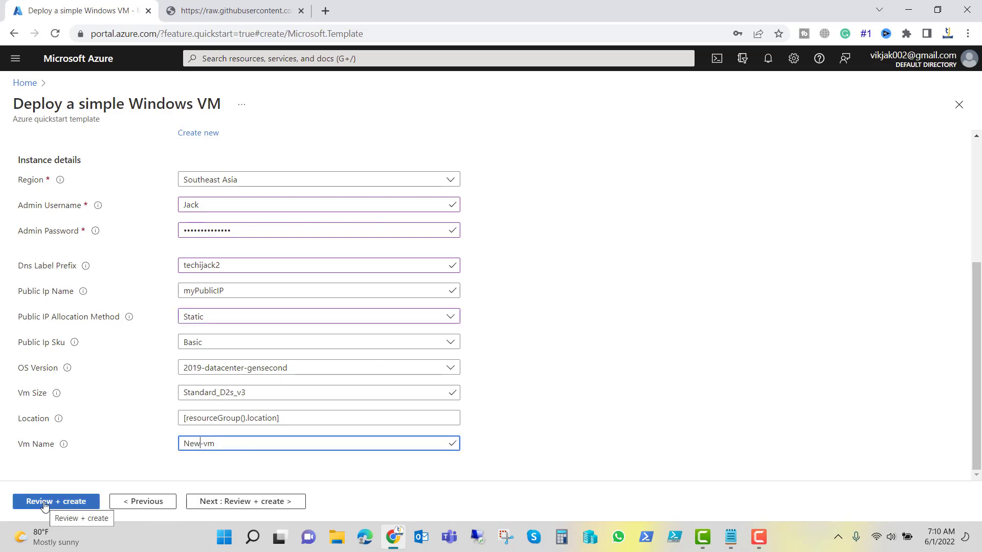
Review and create the VM deployment into NewRG9, then follow it to its completed overview.
left_click(55, 501)
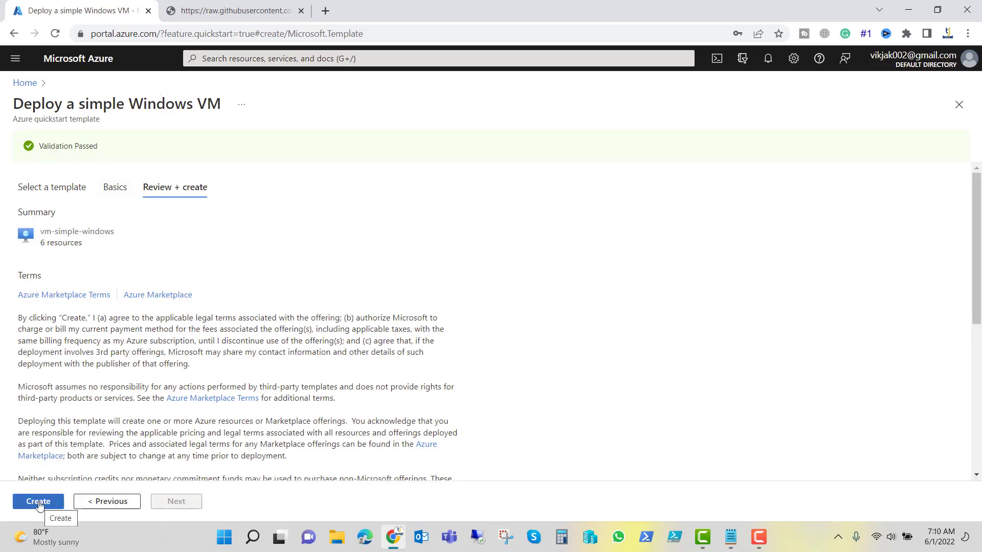
left_click(38, 502)
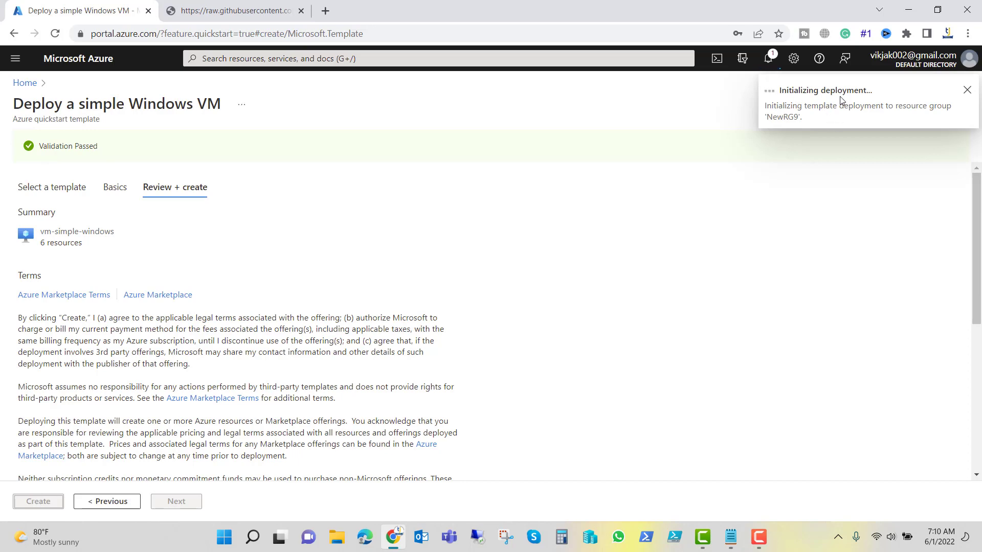
left_click(37, 501)
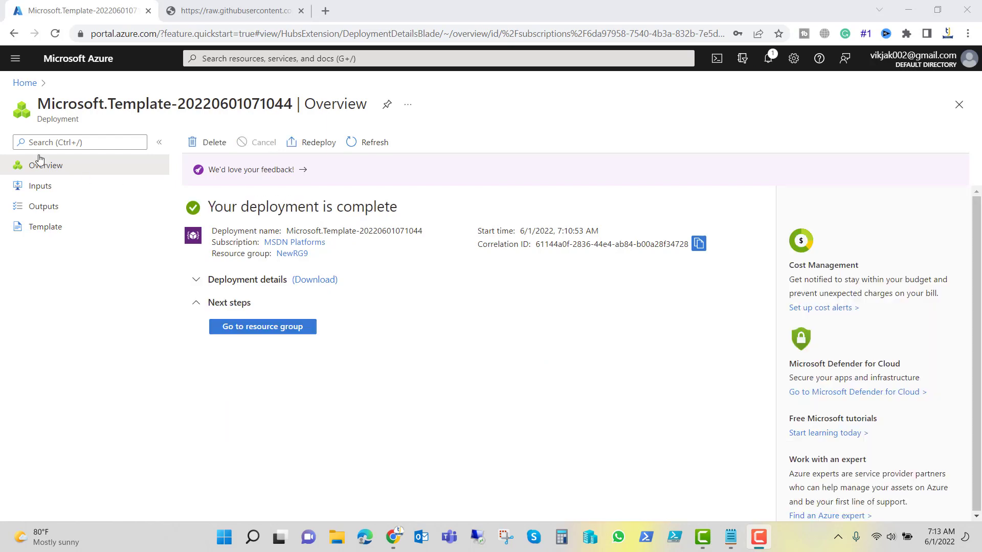
Navigate Home > Resource groups > NewRG9 to the New-vm virtual machine.
left_click(25, 82)
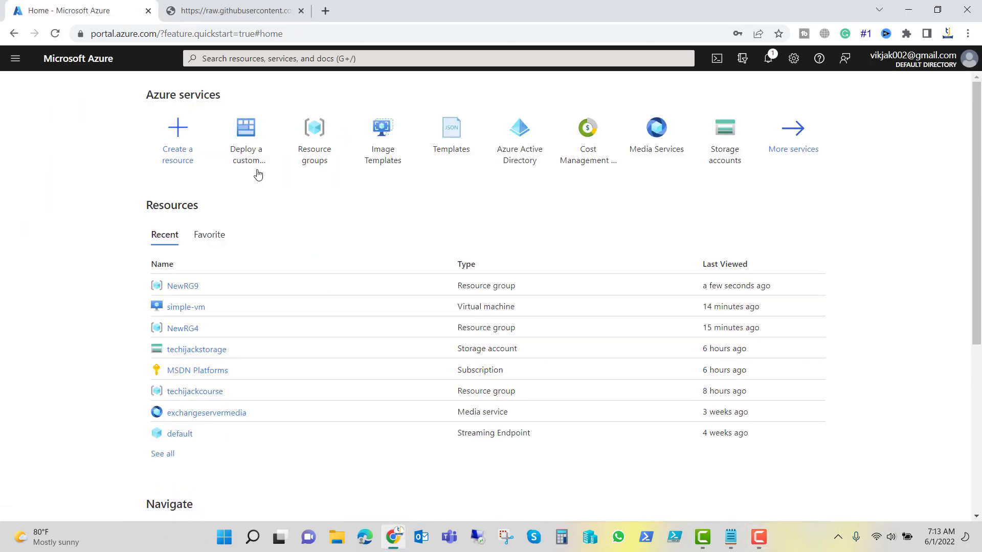
left_click(314, 129)
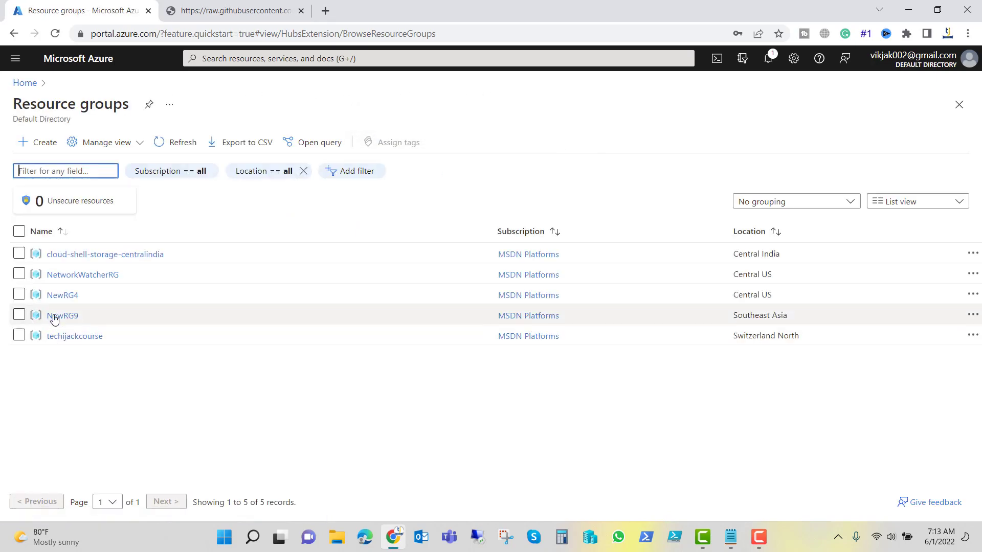
left_click(62, 315)
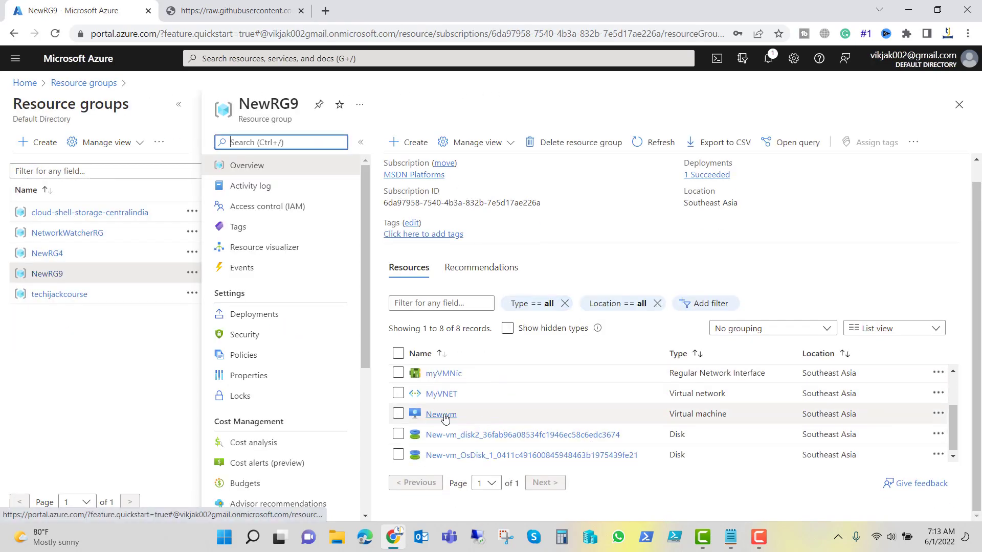
left_click(440, 414)
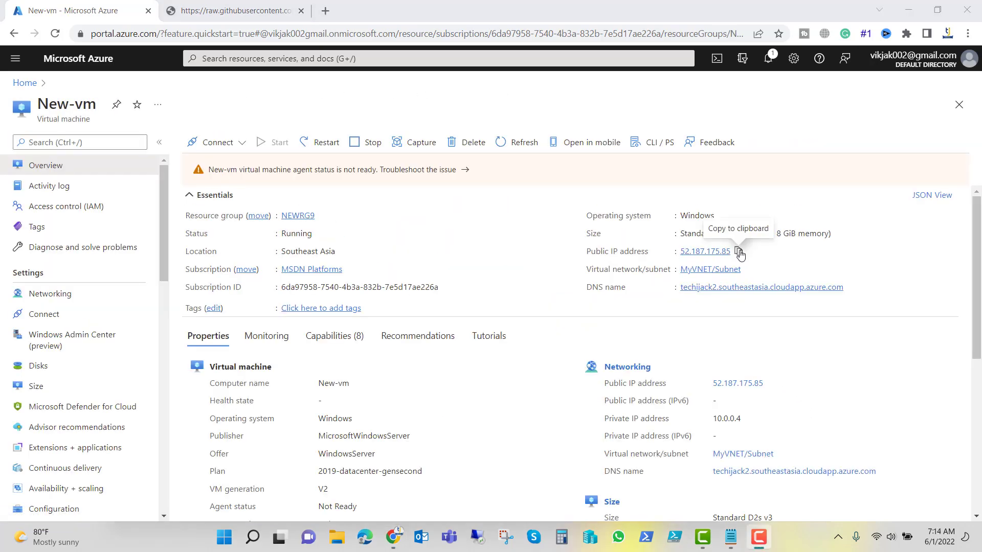
Copy New-vm's public IP 52.187.175.85 and connect via Remote Desktop.
left_click(739, 252)
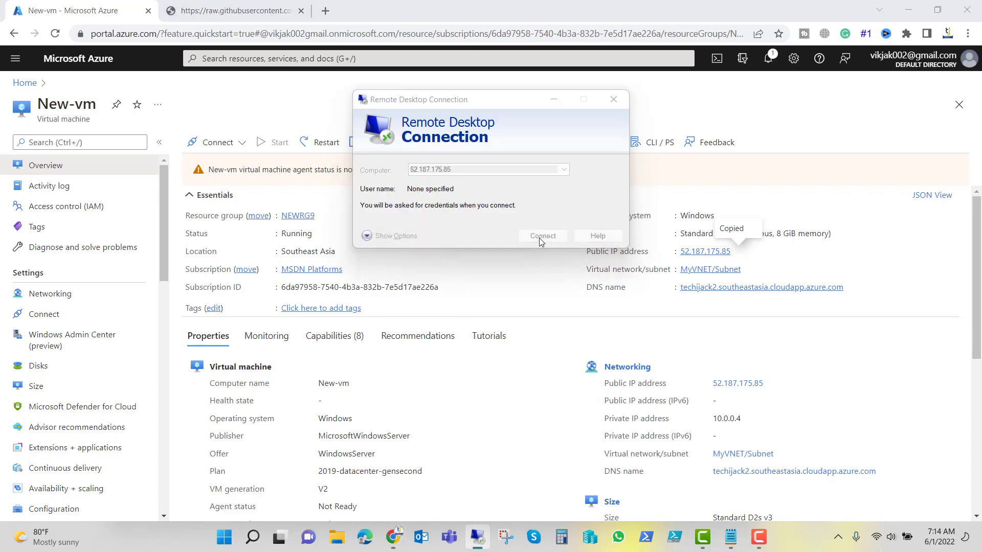
left_click(541, 236)
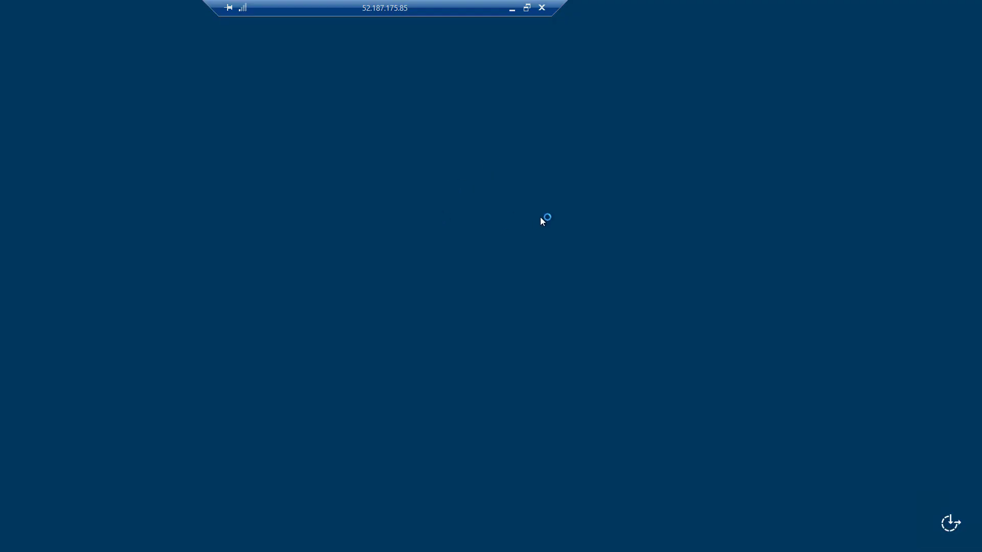